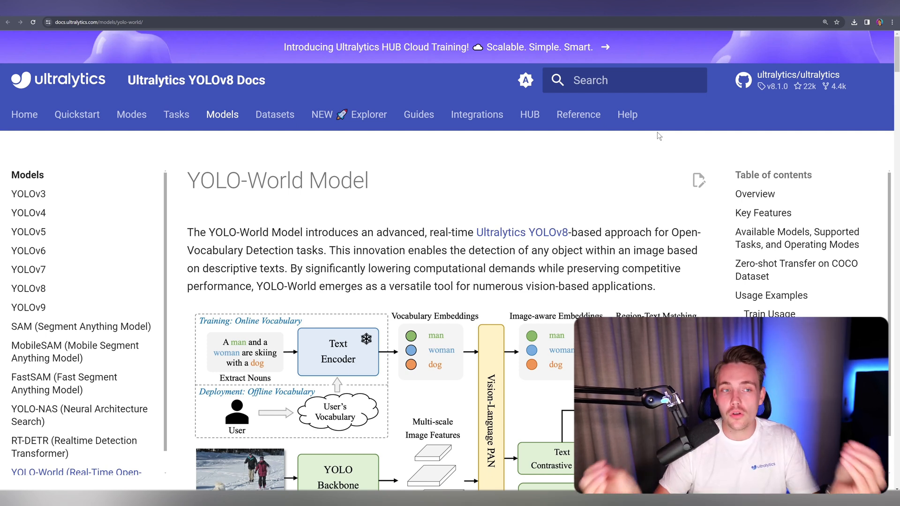
Scroll the YOLO-World page past Overview and Key Features to the Available Models and Supported Modes table
{"action": "scroll", "scroll_direction": "down", "scroll_amount": 3}
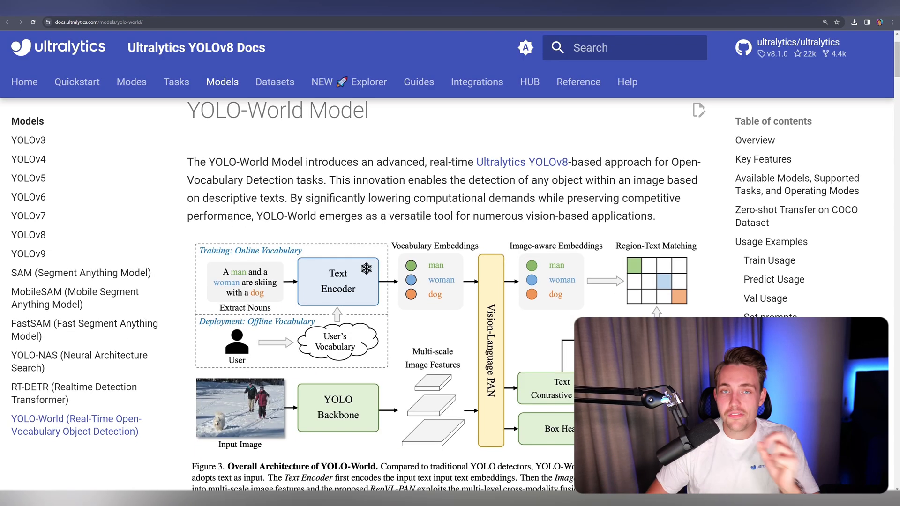
{"action": "scroll", "scroll_direction": "down", "scroll_amount": 3}
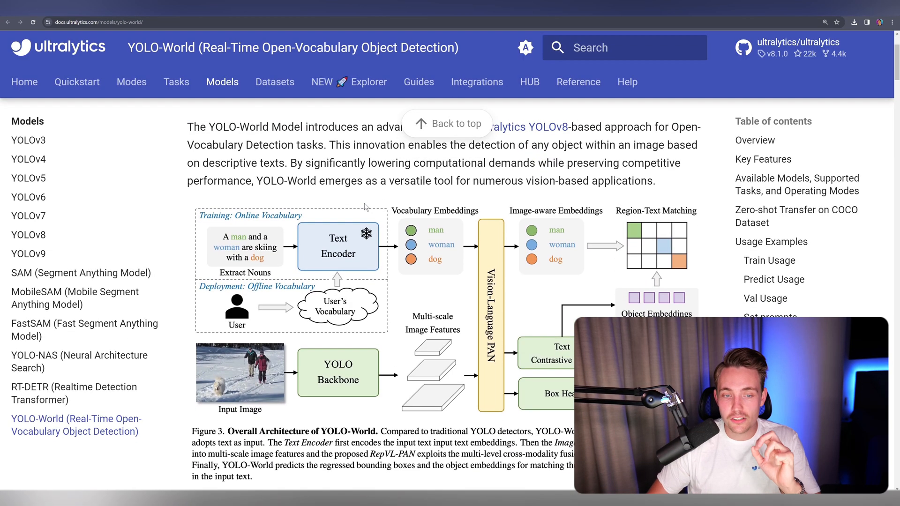
{"action": "scroll", "scroll_direction": "down", "scroll_amount": 3}
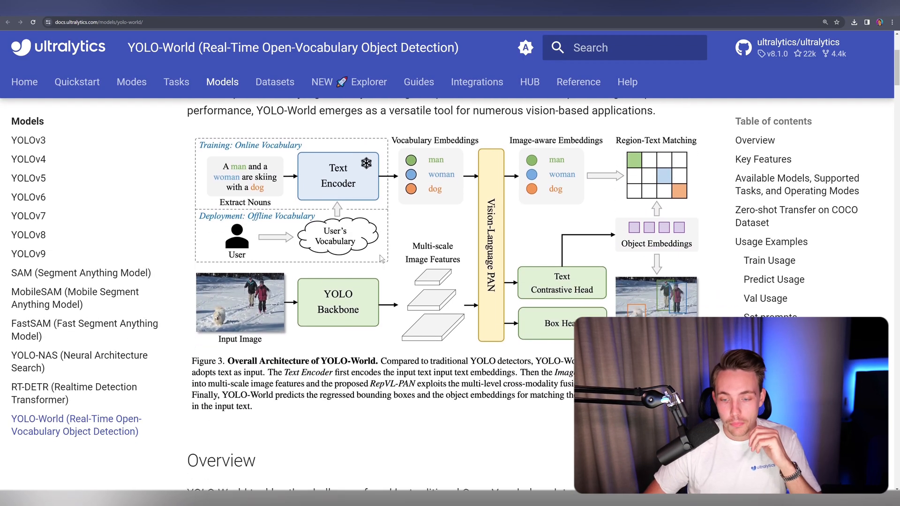
{"action": "scroll", "scroll_direction": "down", "scroll_amount": 3}
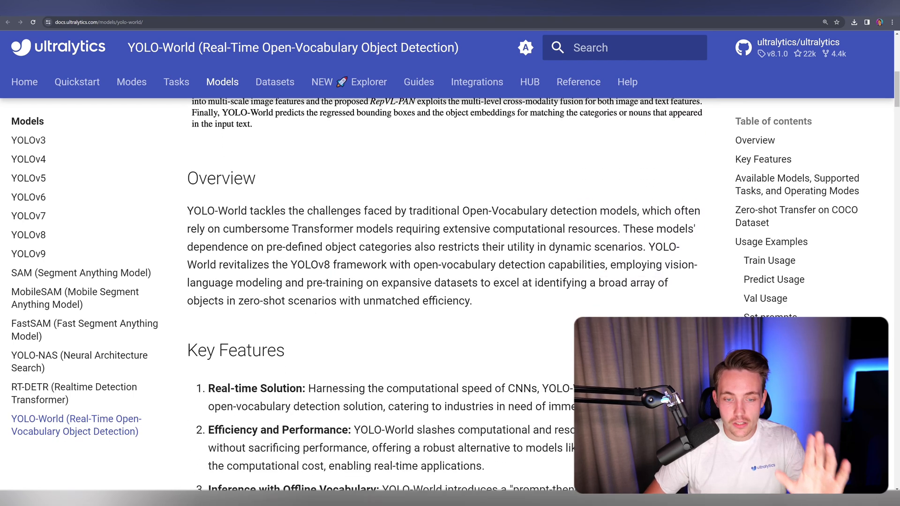
{"action": "scroll", "scroll_direction": "down", "scroll_amount": 3}
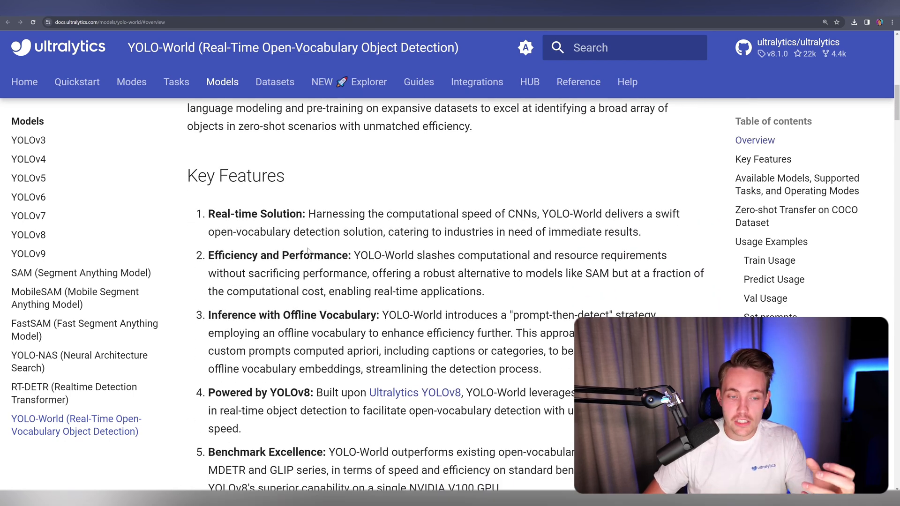
{"action": "scroll", "scroll_direction": "down", "scroll_amount": 3}
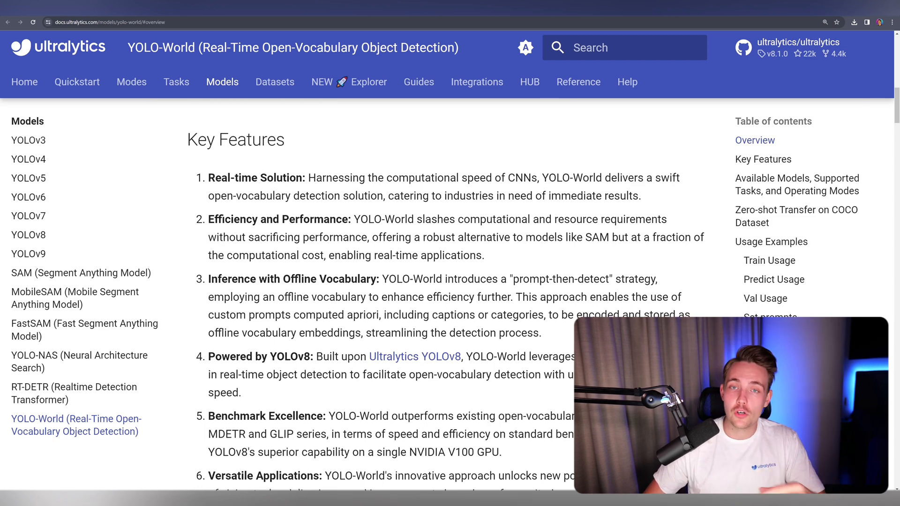
{"action": "scroll", "scroll_direction": "down", "scroll_amount": 3}
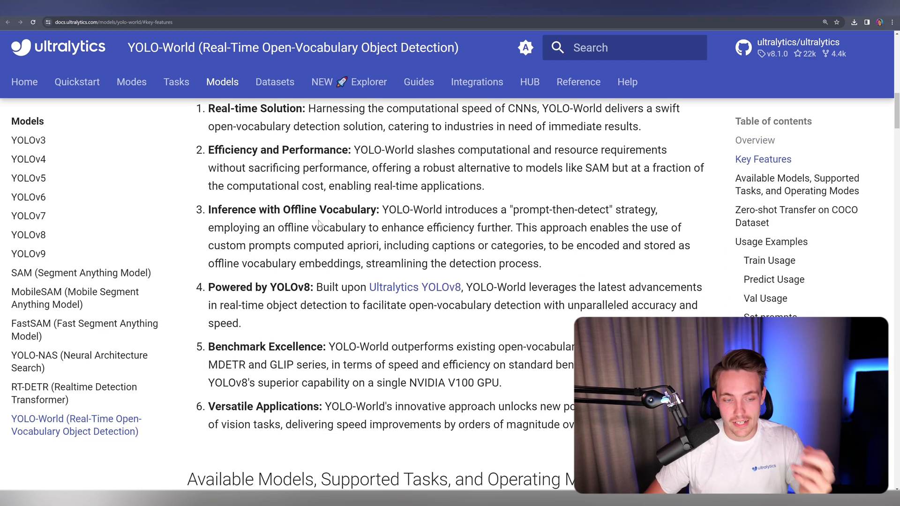
{"action": "scroll", "scroll_direction": "down", "scroll_amount": 3}
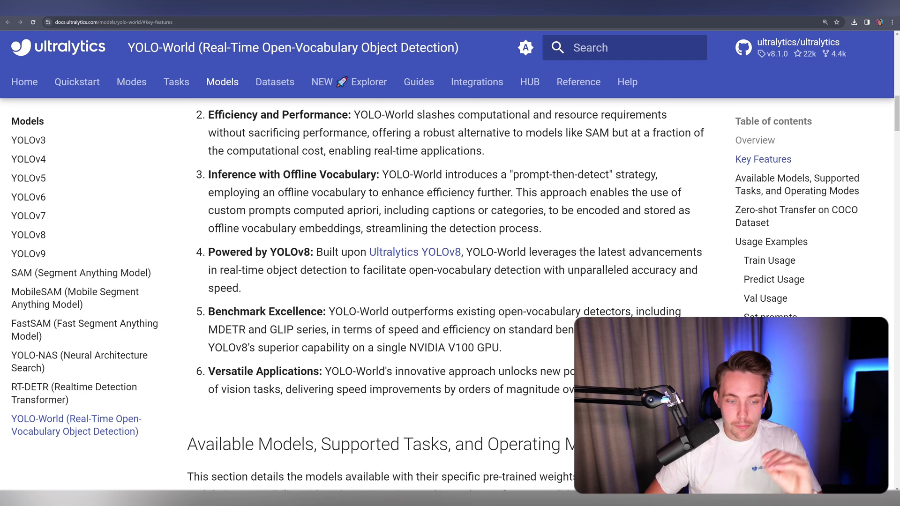
{"action": "scroll", "scroll_direction": "down", "scroll_amount": 3}
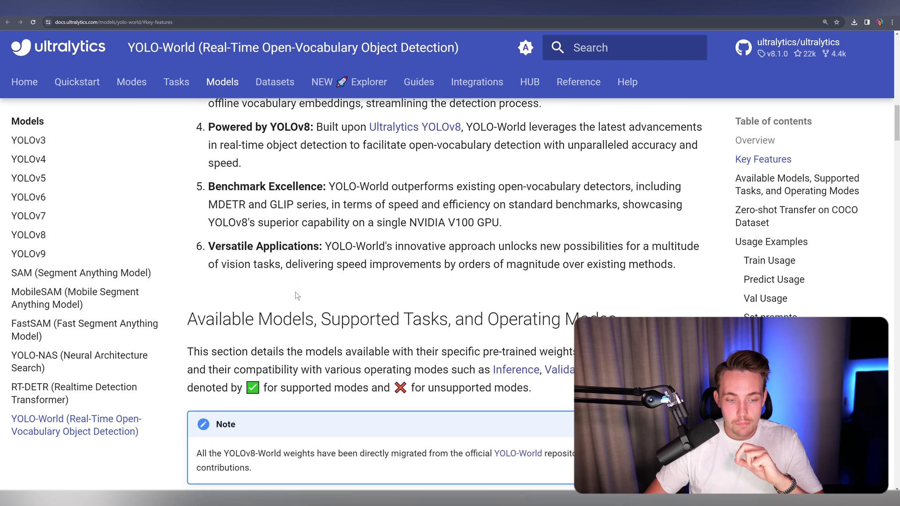
{"action": "scroll", "scroll_direction": "down", "scroll_amount": 3}
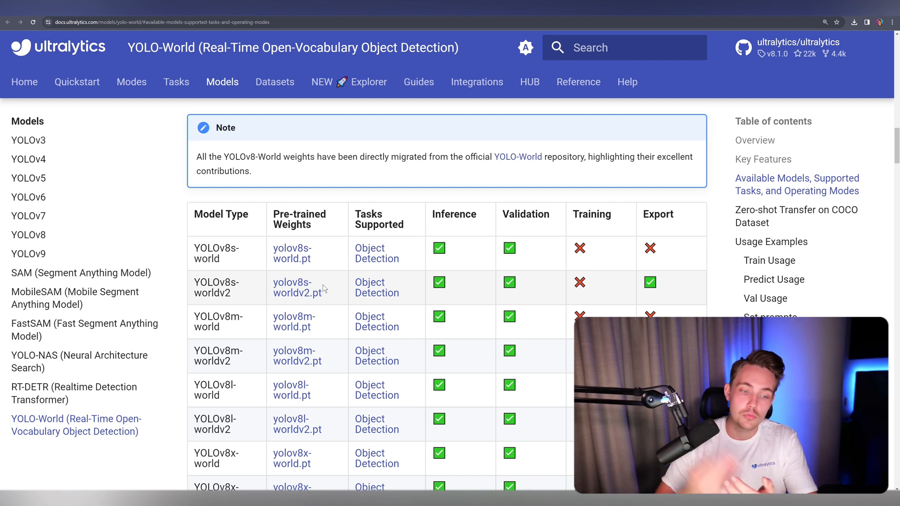
Scroll past the models table to the Zero-shot Transfer on COCO results with per-model mAP scores
{"action": "scroll", "scroll_direction": "down", "scroll_amount": 3}
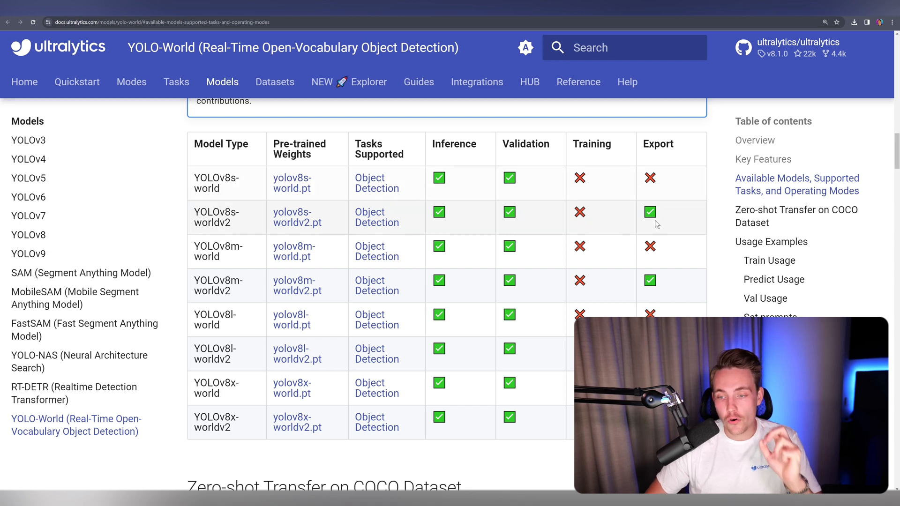
{"action": "mouse_move", "coordinate": [676, 215]}
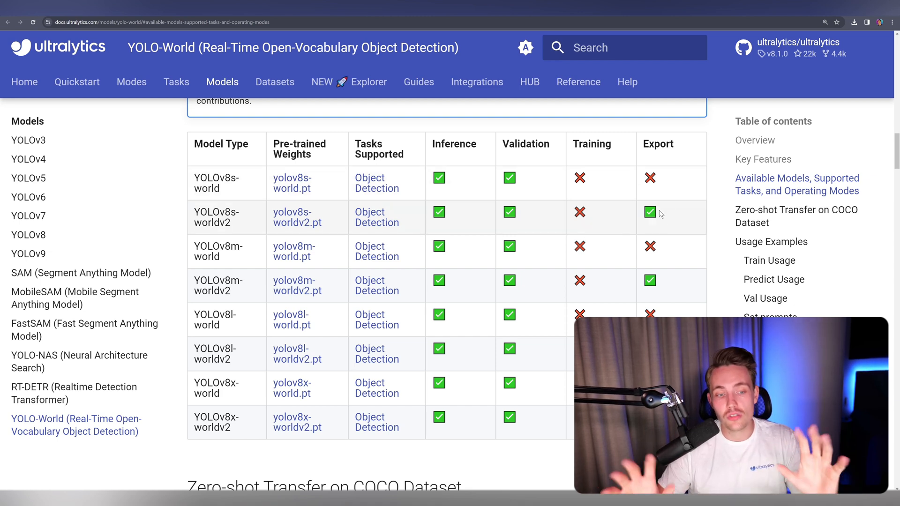
{"action": "mouse_move", "coordinate": [615, 215]}
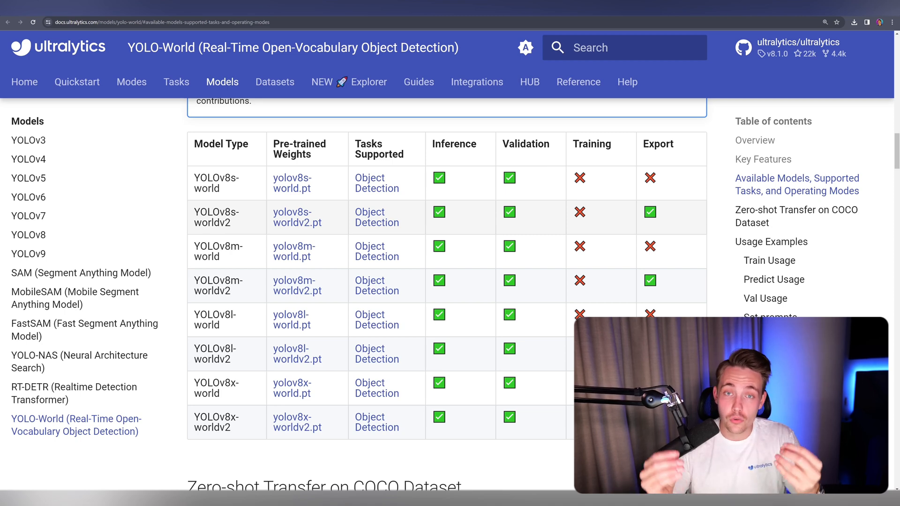
{"action": "scroll", "scroll_direction": "down", "scroll_amount": 3}
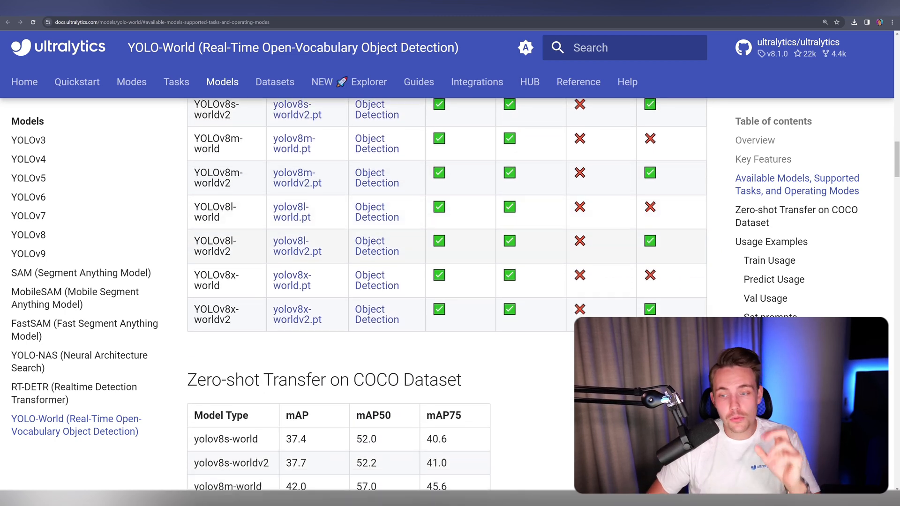
{"action": "scroll", "scroll_direction": "down", "scroll_amount": 3}
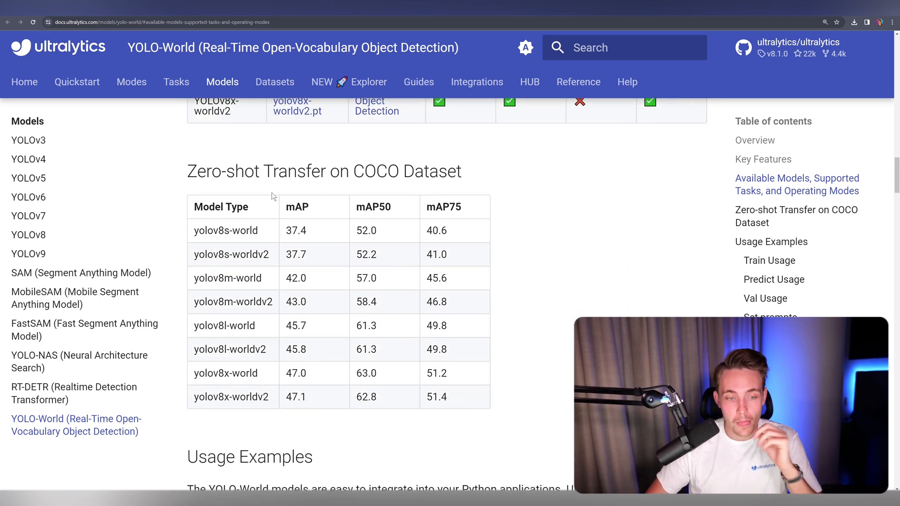
{"action": "scroll", "scroll_direction": "down", "scroll_amount": 3}
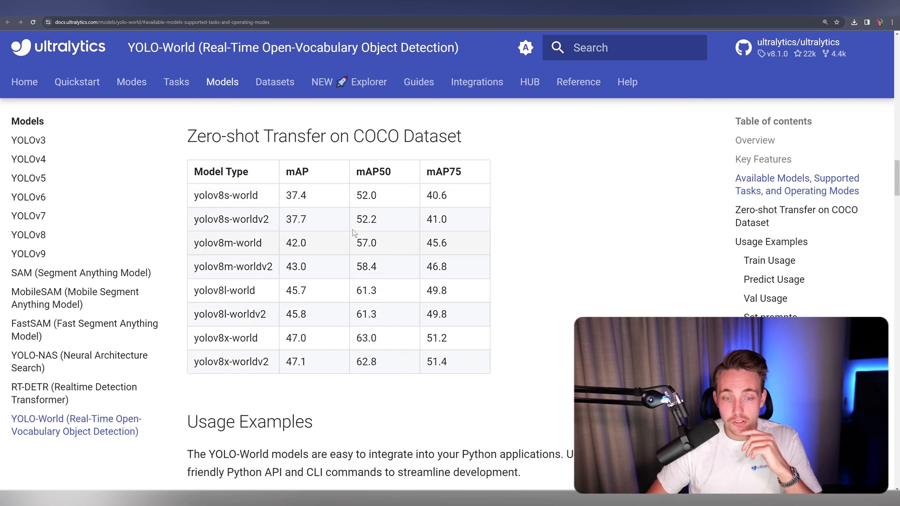
{"action": "mouse_move", "coordinate": [411, 258]}
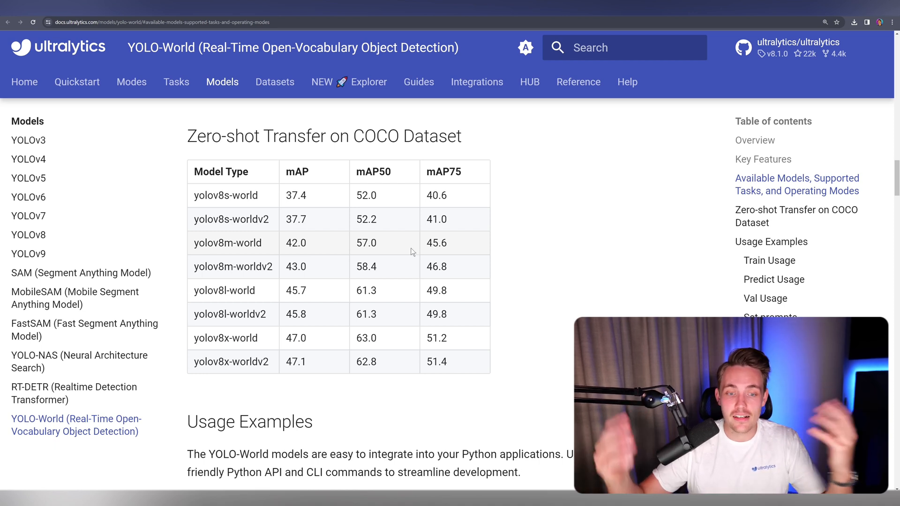
Bring the YOLO-World Usage Examples into view showing the CLI Train and Predict commands
{"action": "left_click", "coordinate": [796, 216]}
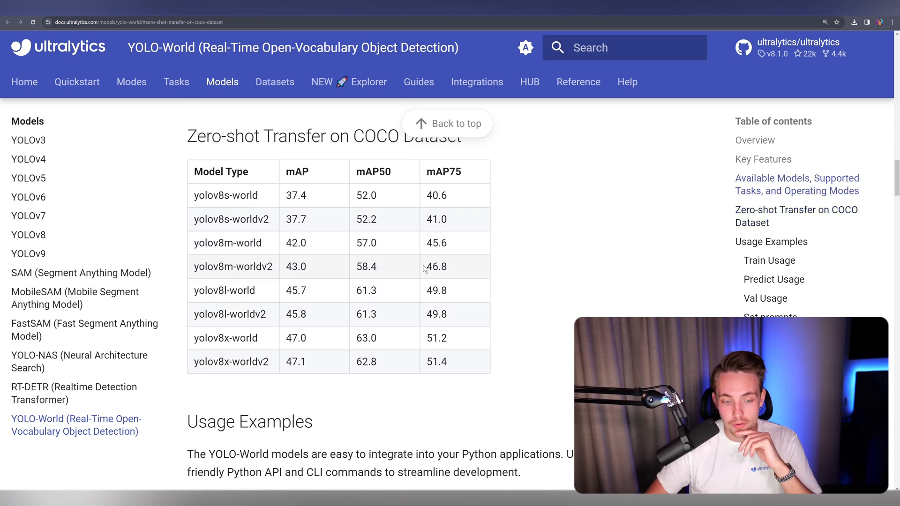
{"action": "scroll", "scroll_direction": "up", "scroll_amount": 3}
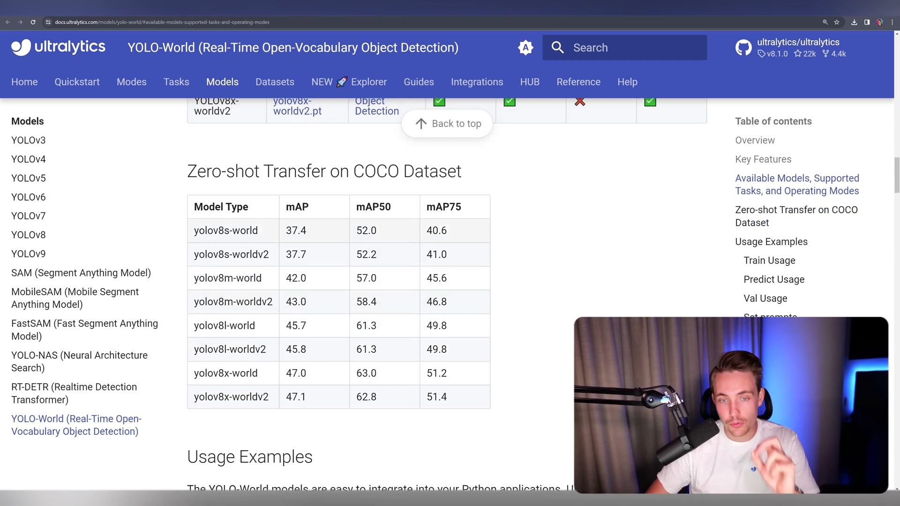
{"action": "scroll", "scroll_direction": "down", "scroll_amount": 3}
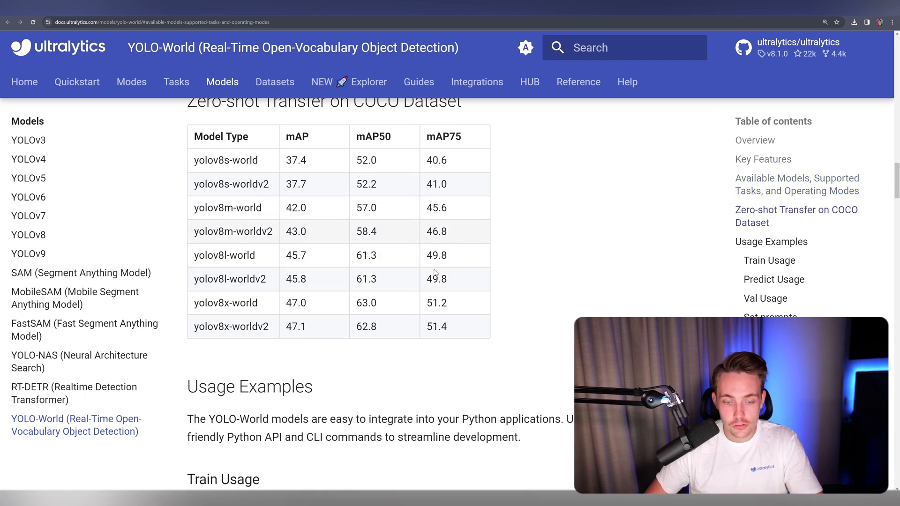
{"action": "scroll", "scroll_direction": "up", "scroll_amount": 3}
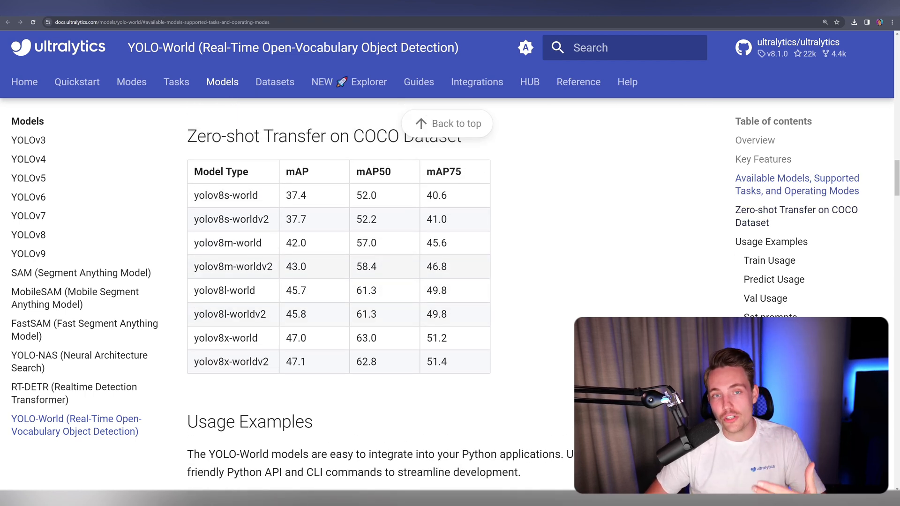
{"action": "scroll", "scroll_direction": "down", "scroll_amount": 3}
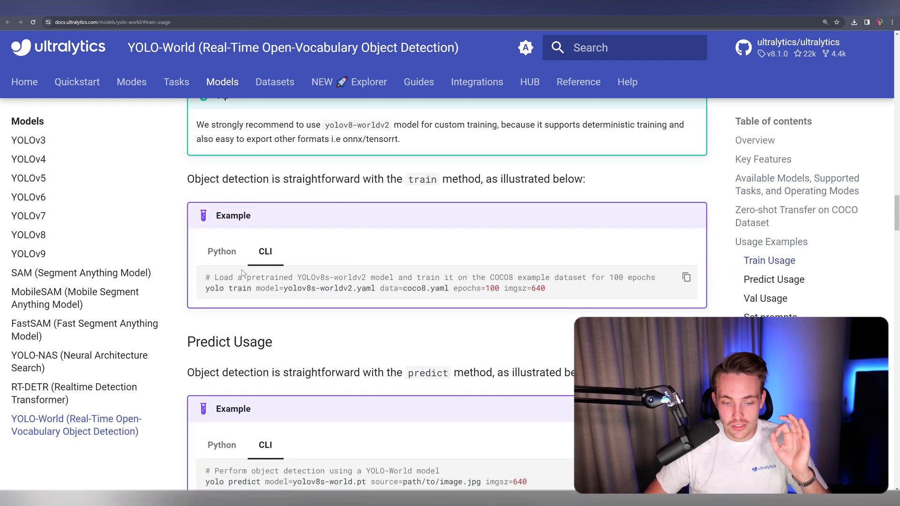
{"action": "scroll", "scroll_direction": "down", "scroll_amount": 3}
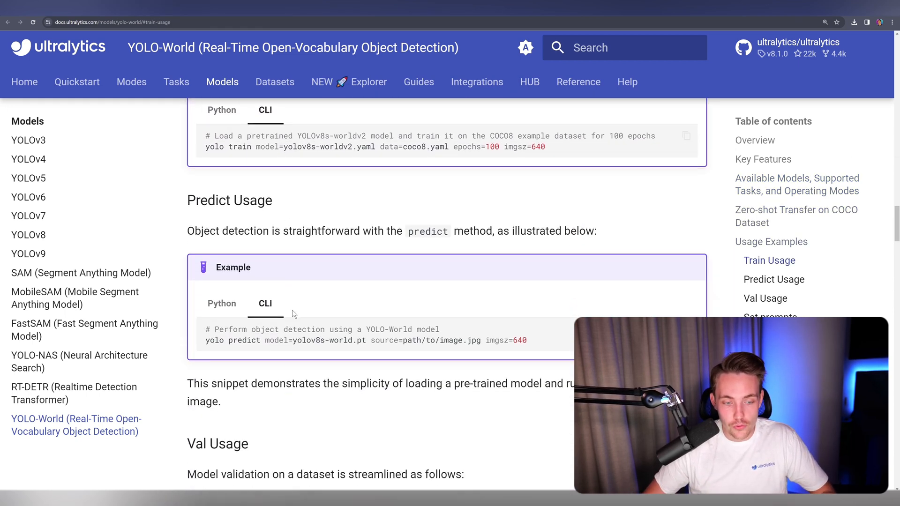
{"action": "scroll", "scroll_direction": "down", "scroll_amount": 3}
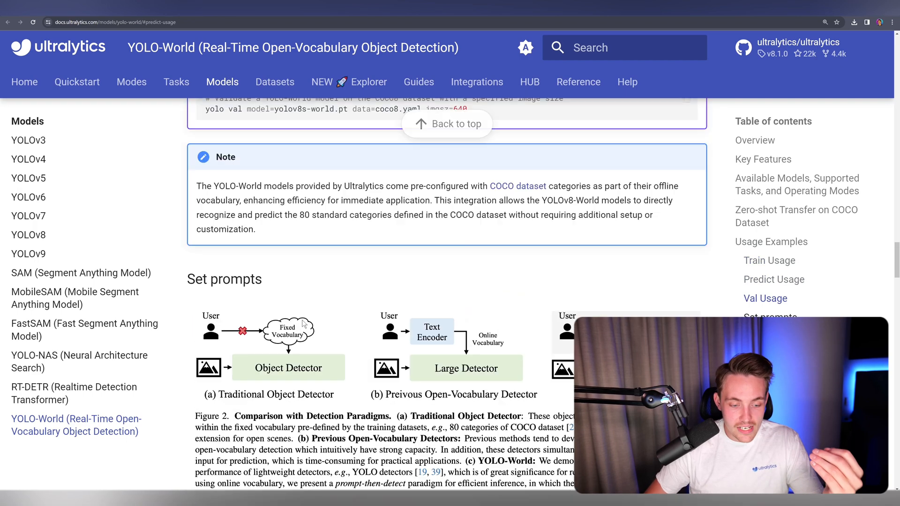
{"action": "left_click", "coordinate": [769, 260]}
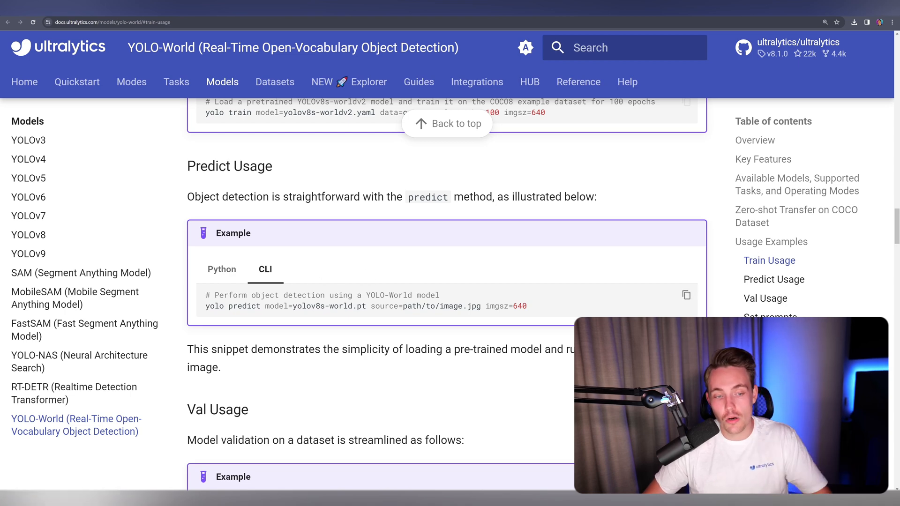
{"action": "scroll", "scroll_direction": "up", "scroll_amount": 3}
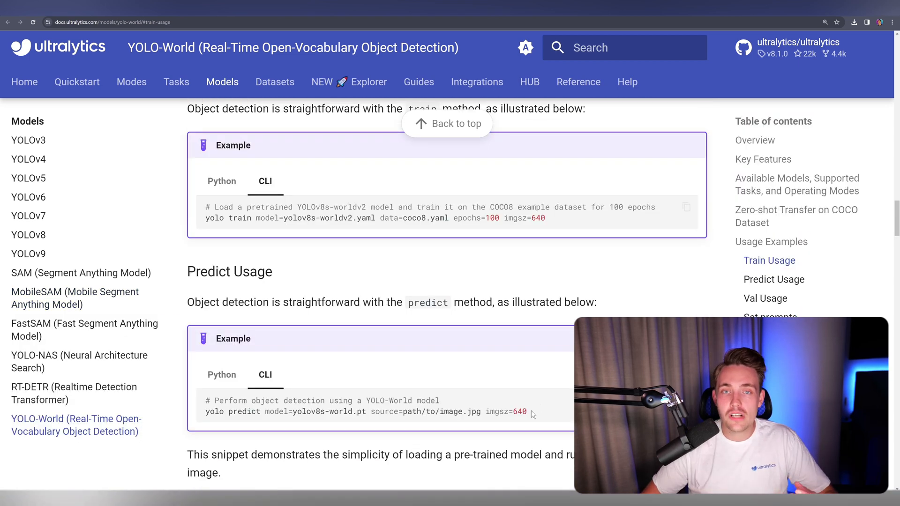
Enter a YOLO-World predict command in the VS Code terminal with model yolov8s-worldv2.pt, source 2 and imgsz 640
{"action": "triple_click", "coordinate": [365, 412]}
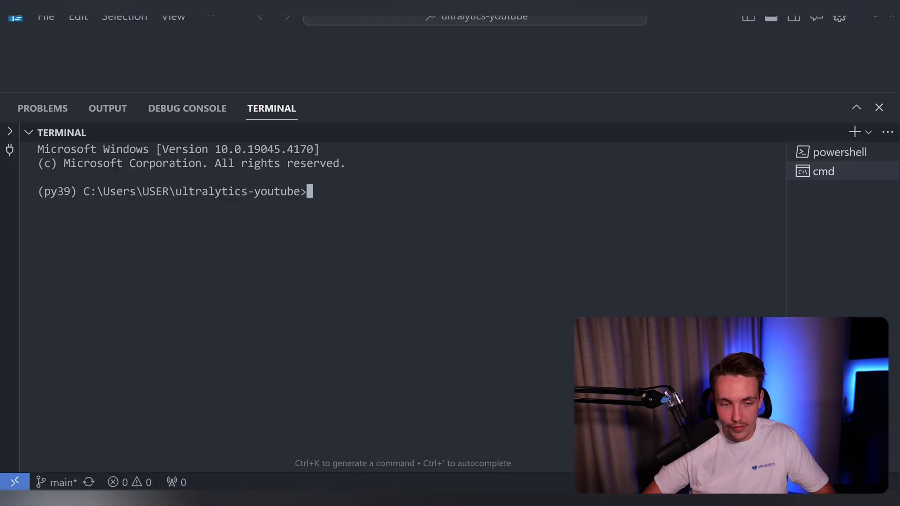
{"action": "type", "text": "yolo predict model=yolov8s-worldv2.pt source=2  imgsz=640"}
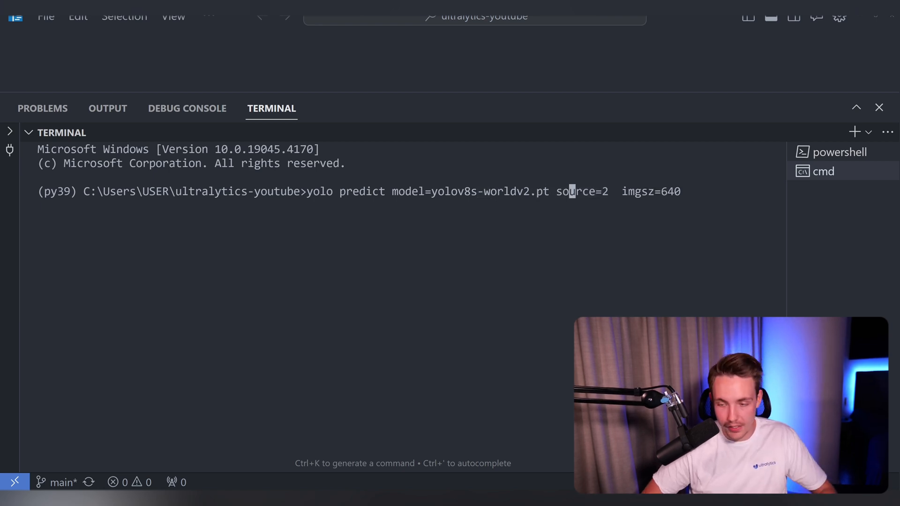
{"action": "type", "text": "shw="}
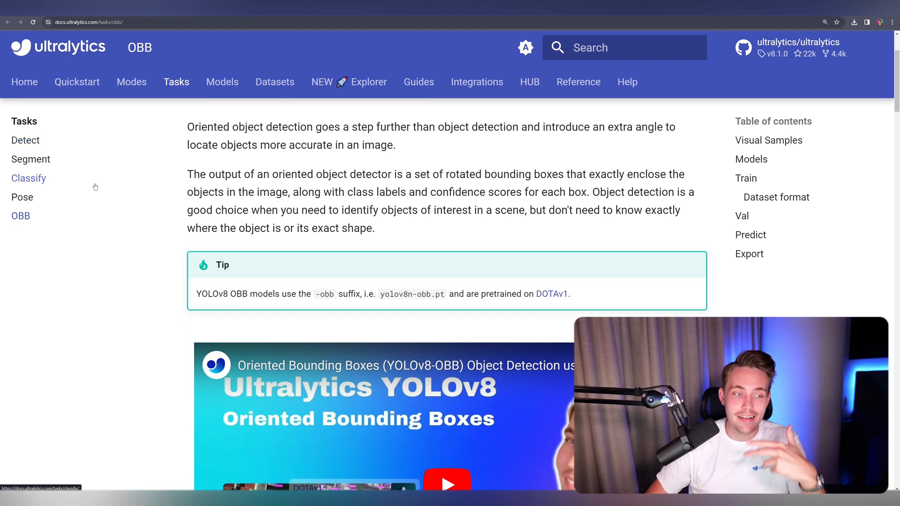
{"action": "scroll", "scroll_direction": "down", "scroll_amount": 3}
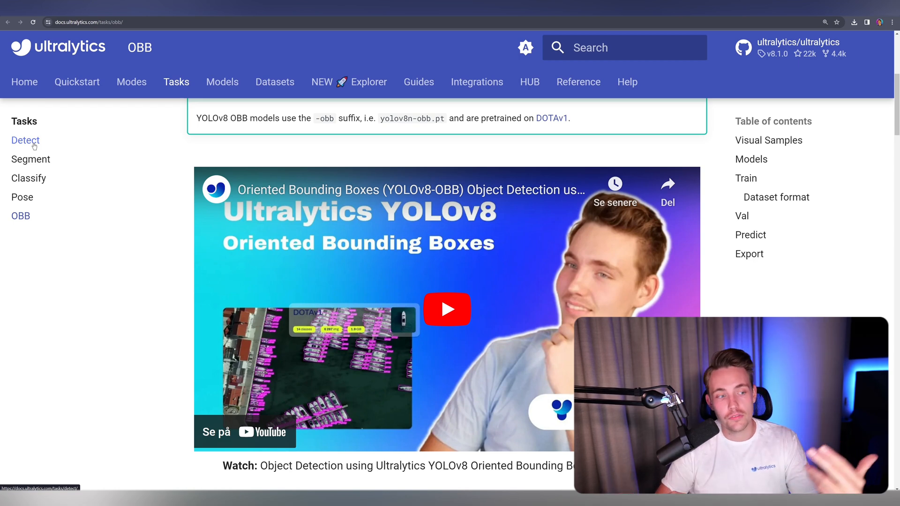
{"action": "scroll", "scroll_direction": "down", "scroll_amount": 3}
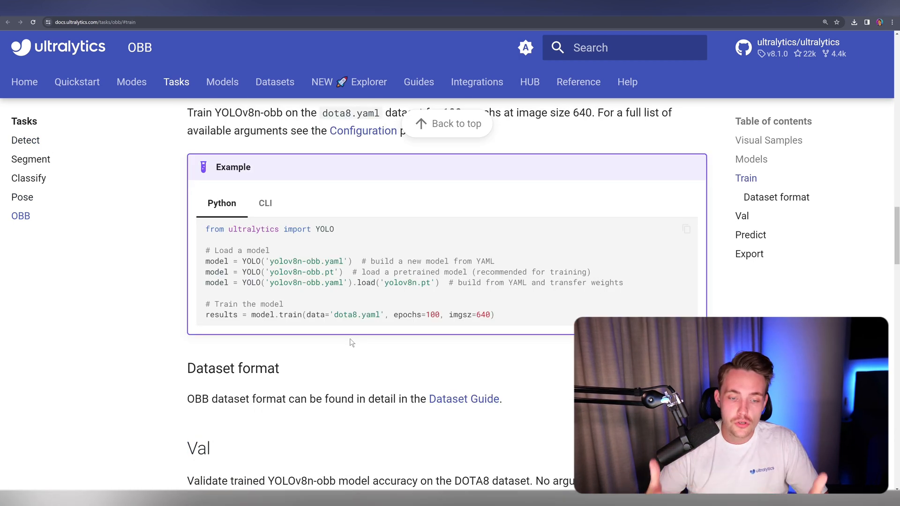
{"action": "scroll", "scroll_direction": "down", "scroll_amount": 3}
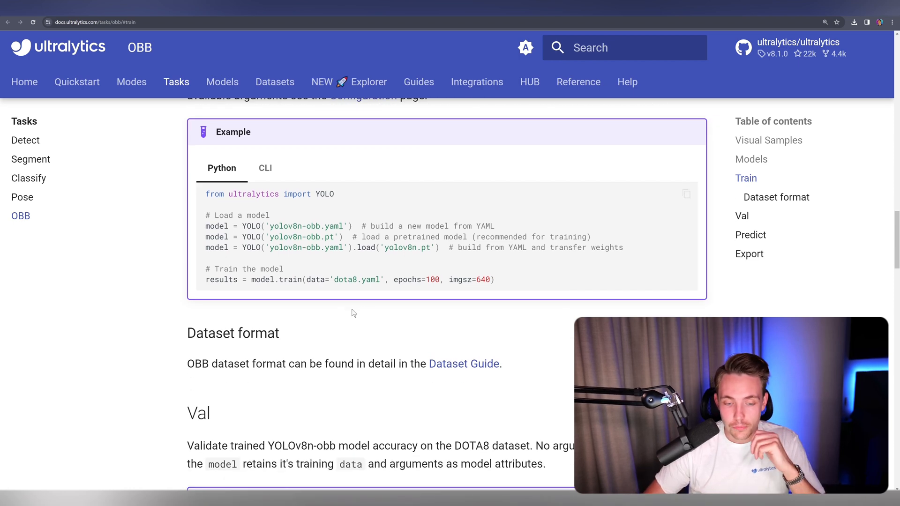
{"action": "scroll", "scroll_direction": "down", "scroll_amount": 3}
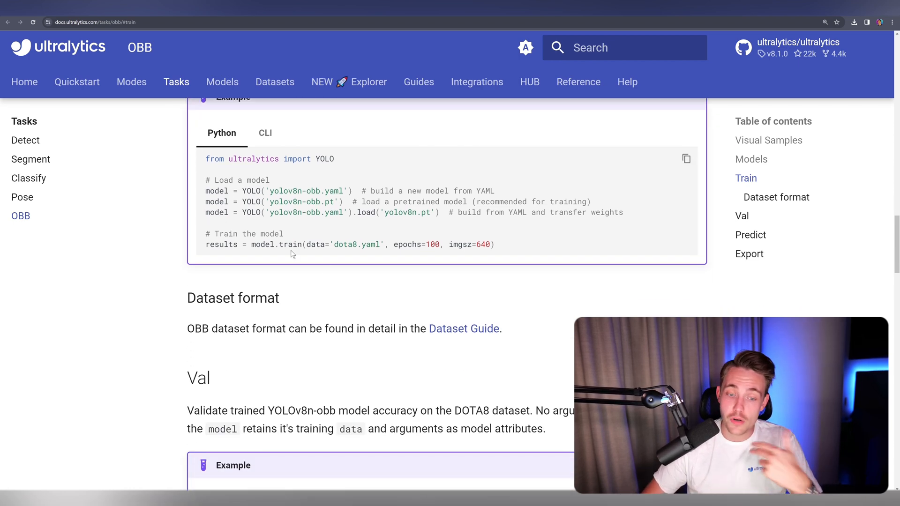
{"action": "scroll", "scroll_direction": "down", "scroll_amount": 3}
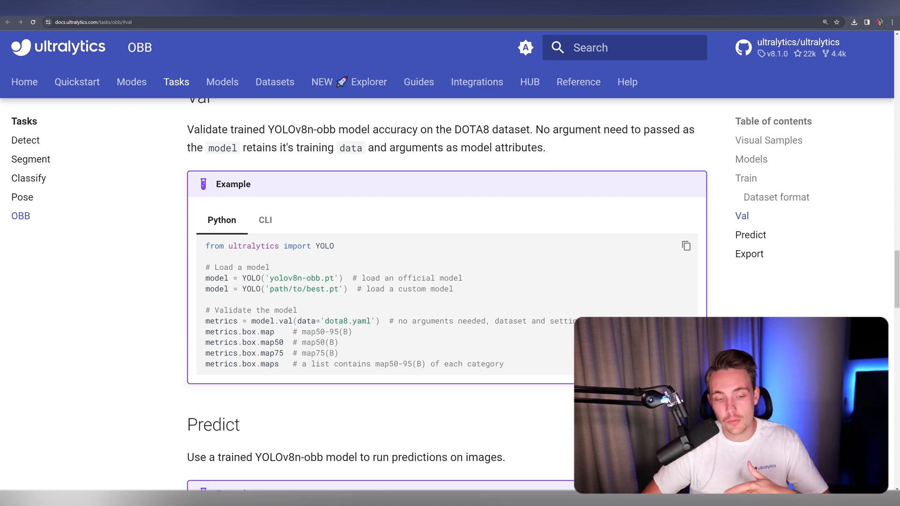
{"action": "scroll", "scroll_direction": "down", "scroll_amount": 3}
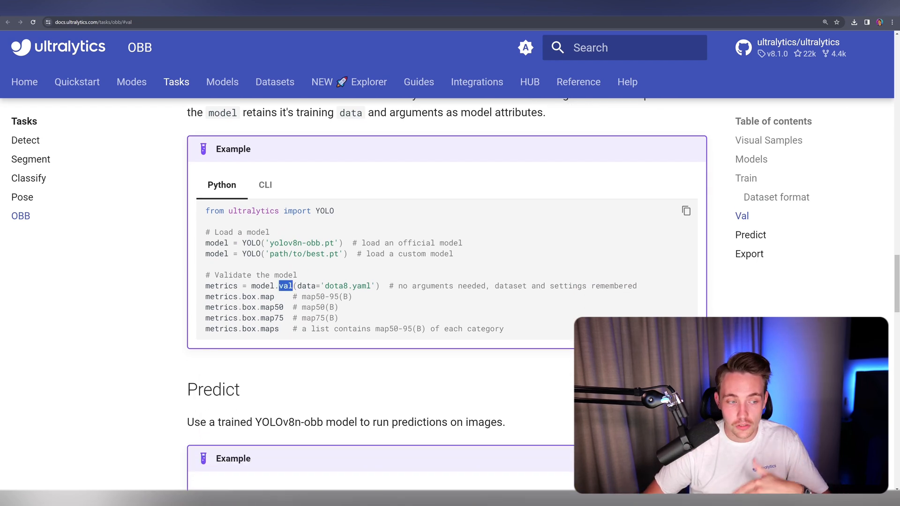
{"action": "scroll", "scroll_direction": "down", "scroll_amount": 3}
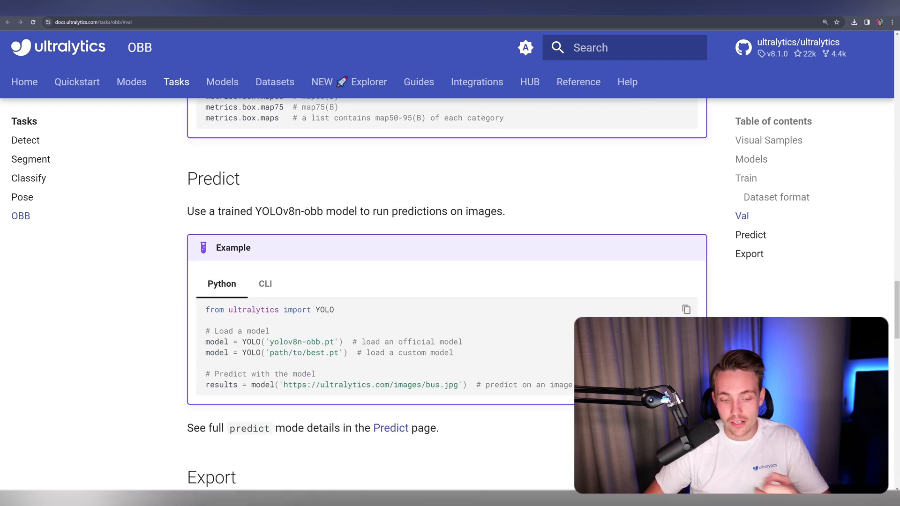
{"action": "mouse_move", "coordinate": [153, 85]}
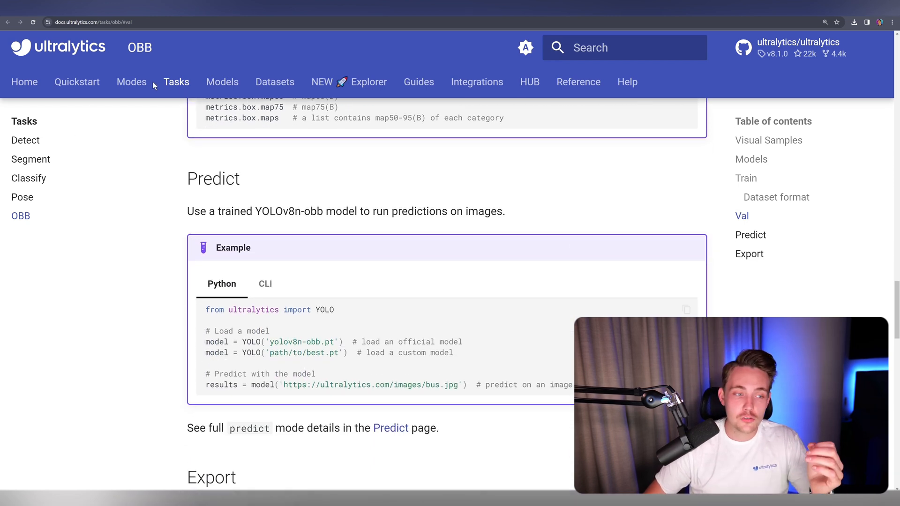
Go to the Track mode page via the Modes overview
{"action": "left_click", "coordinate": [131, 81]}
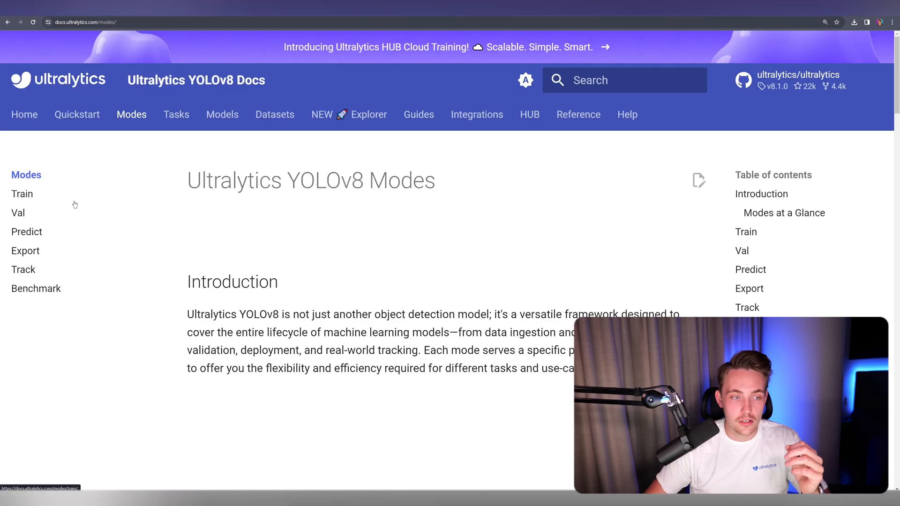
{"action": "left_click", "coordinate": [23, 269]}
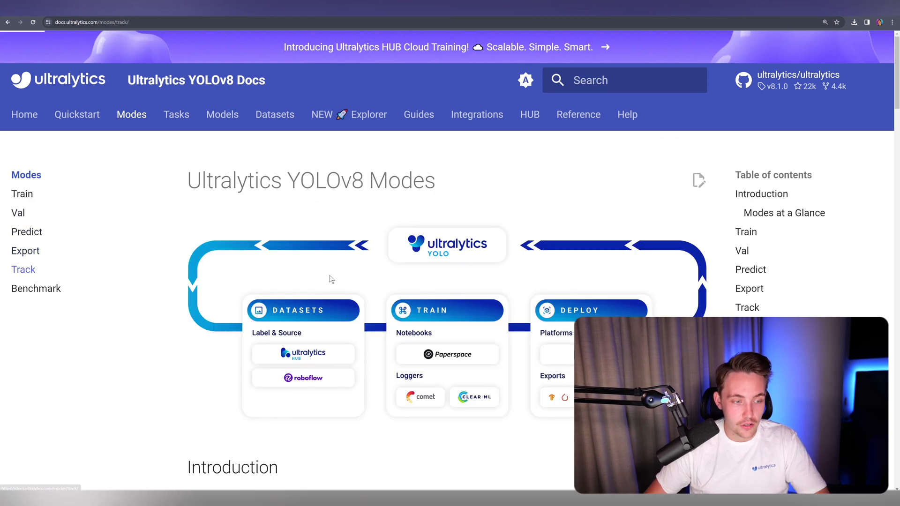
Scroll through the available trackers down to the tracking Python example
{"action": "scroll", "scroll_direction": "down", "scroll_amount": 3}
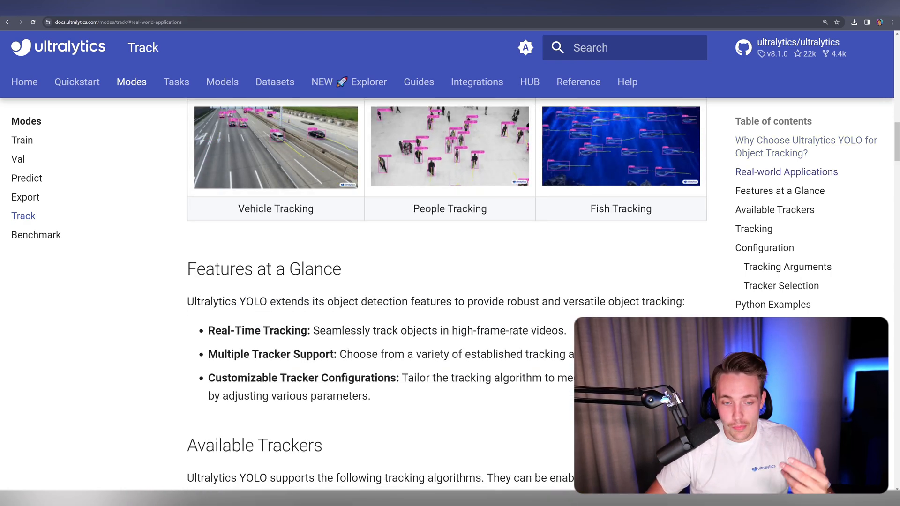
{"action": "scroll", "scroll_direction": "down", "scroll_amount": 3}
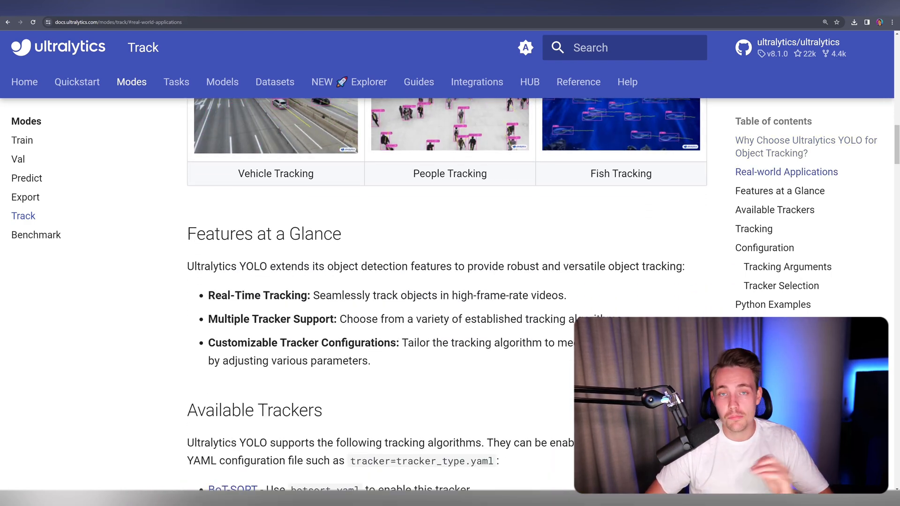
{"action": "scroll", "scroll_direction": "down", "scroll_amount": 3}
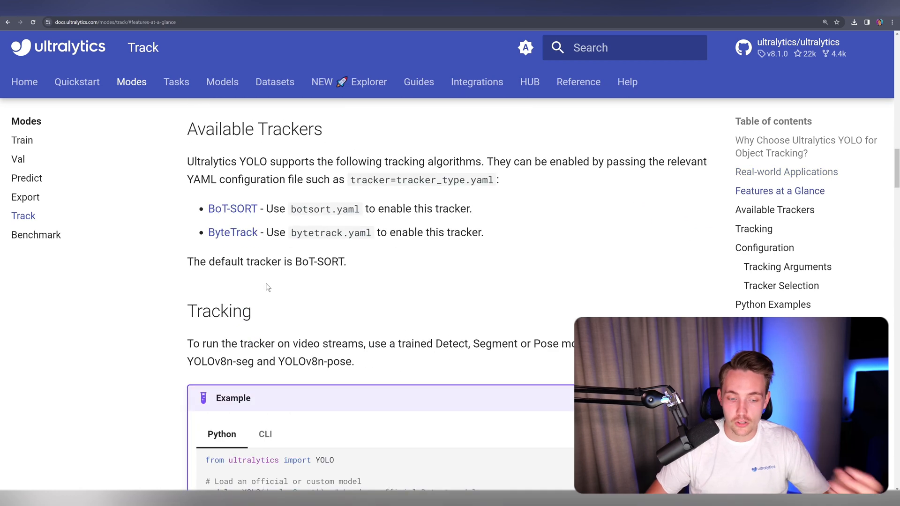
{"action": "scroll", "scroll_direction": "down", "scroll_amount": 3}
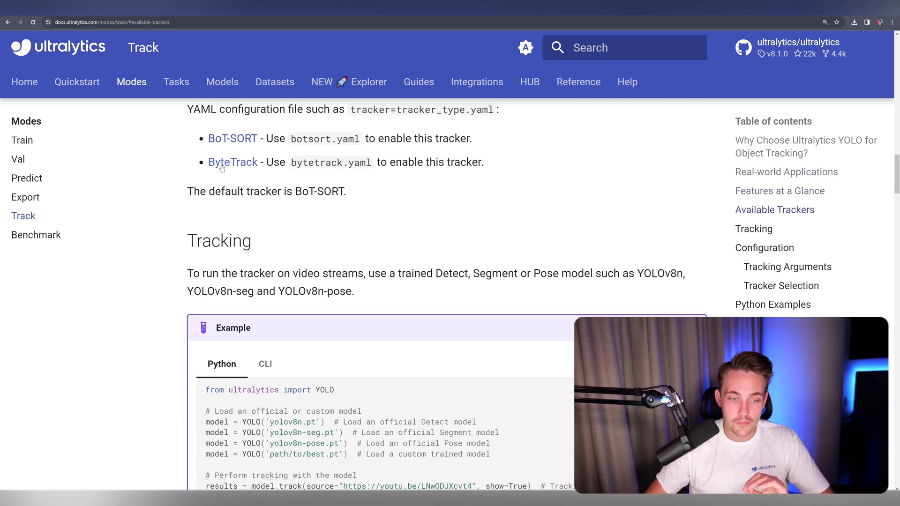
{"action": "scroll", "scroll_direction": "down", "scroll_amount": 3}
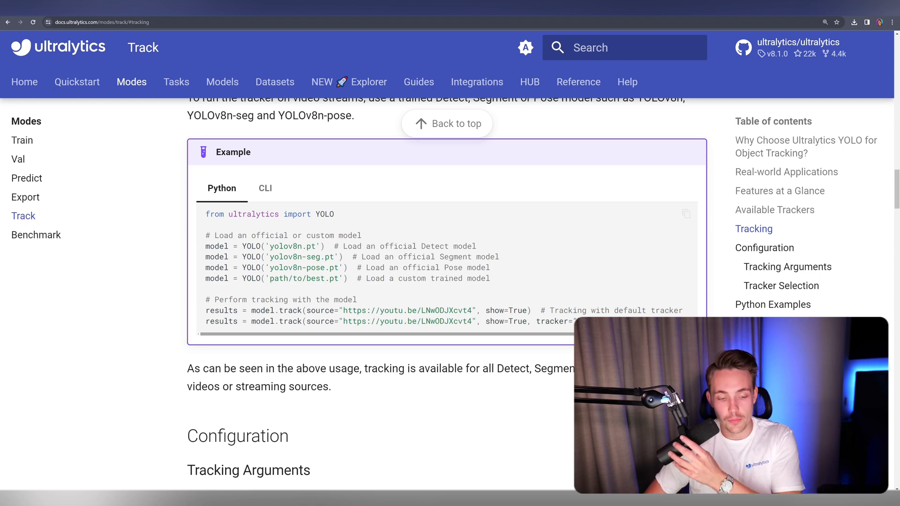
Go to the YOLOv9 model page and jump to its Performance on MS COCO section
{"action": "left_click", "coordinate": [29, 254]}
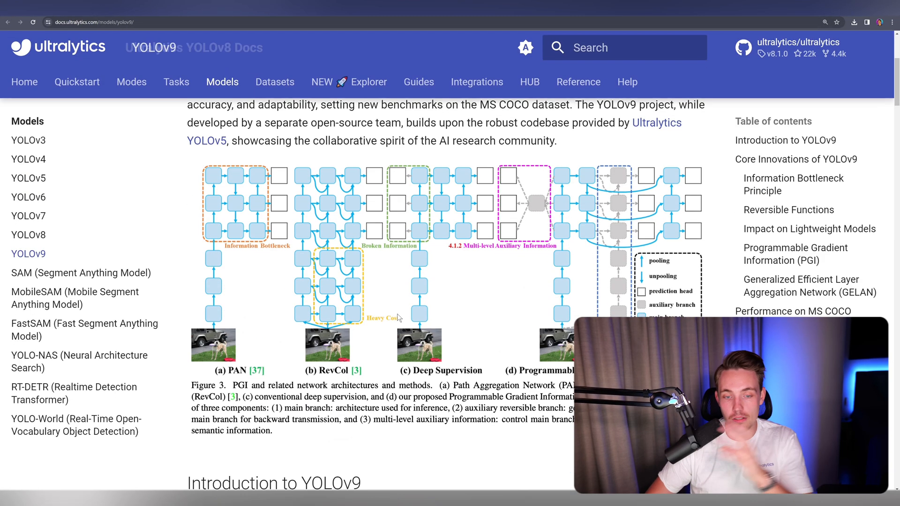
{"action": "scroll", "scroll_direction": "down", "scroll_amount": 3}
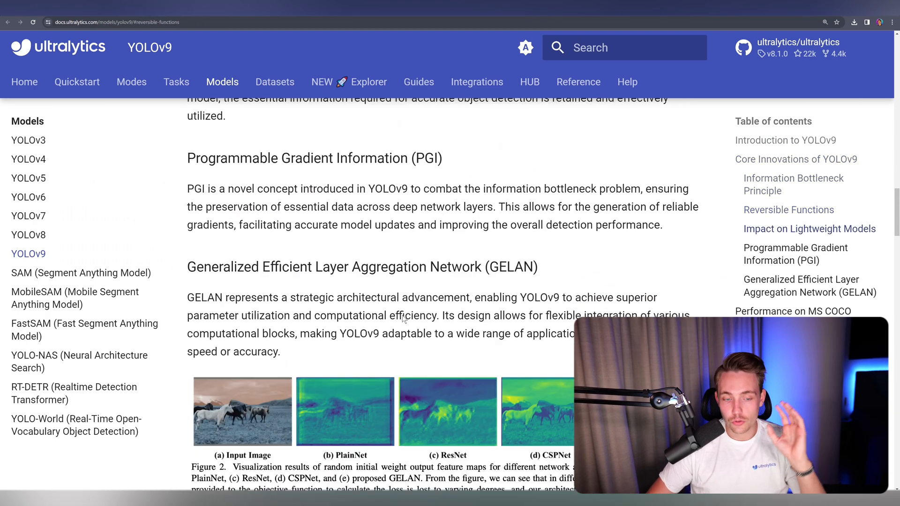
{"action": "left_click", "coordinate": [793, 311]}
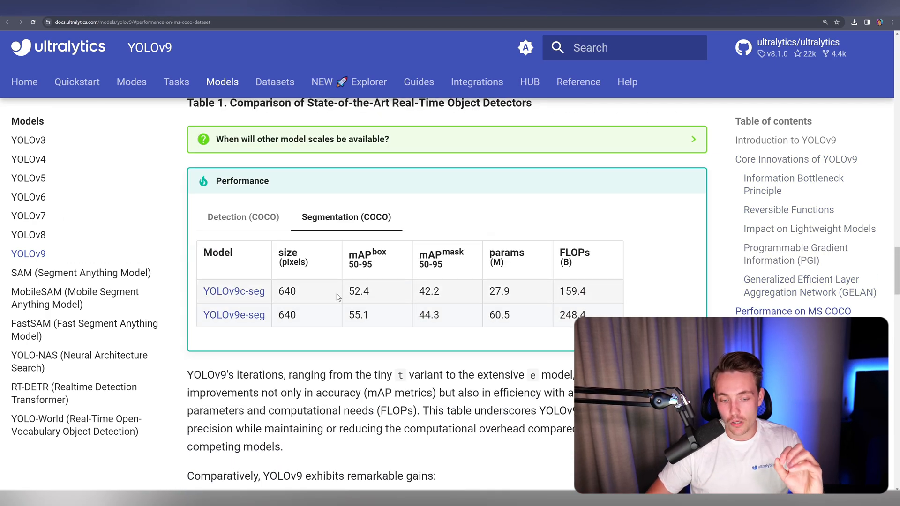
Scroll through the YOLOv9 COCO comparison tables and back up
{"action": "scroll", "scroll_direction": "down", "scroll_amount": 3}
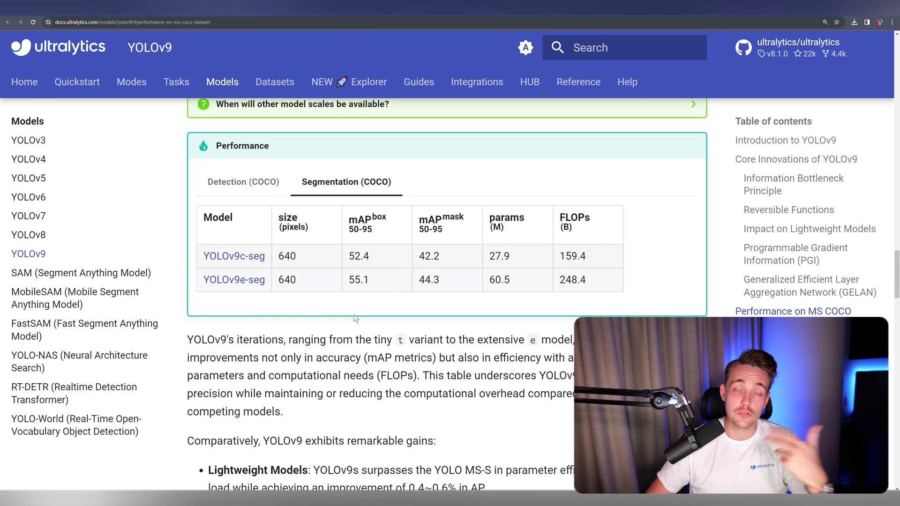
{"action": "scroll", "scroll_direction": "down", "scroll_amount": 3}
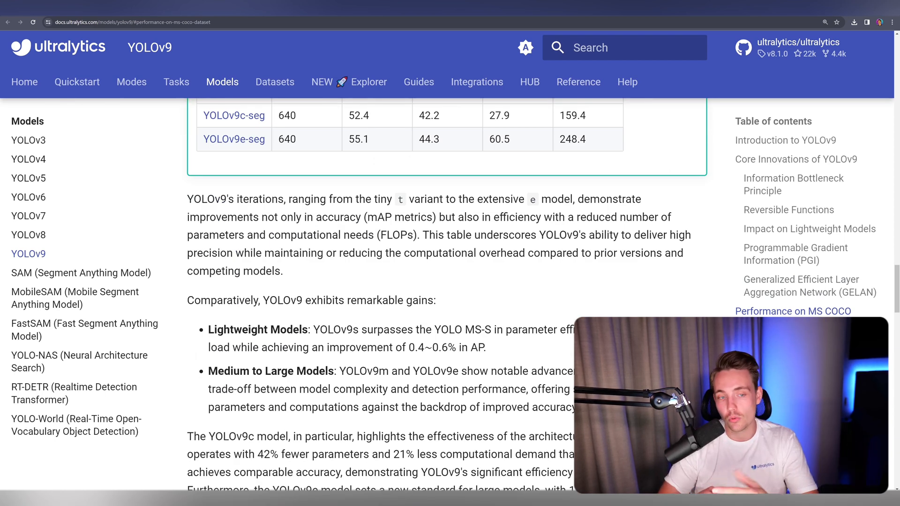
{"action": "scroll", "scroll_direction": "down", "scroll_amount": 3}
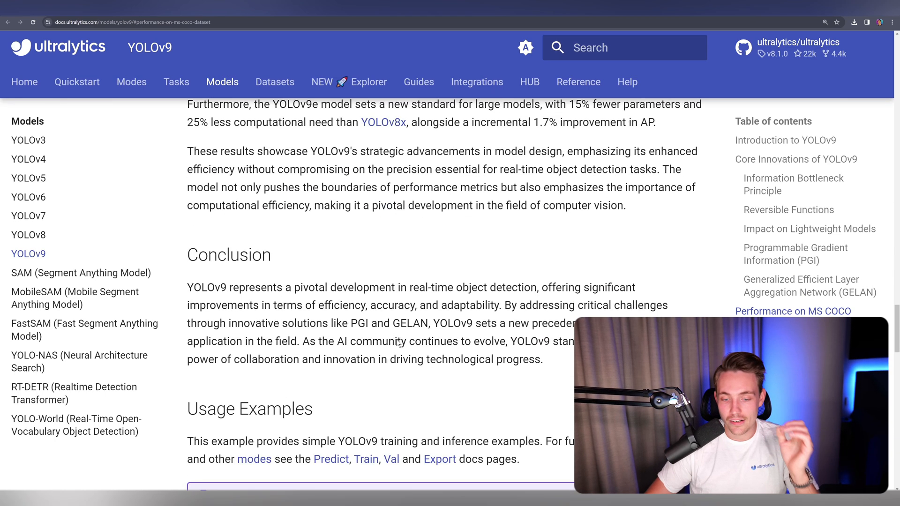
{"action": "scroll", "scroll_direction": "up", "scroll_amount": 3}
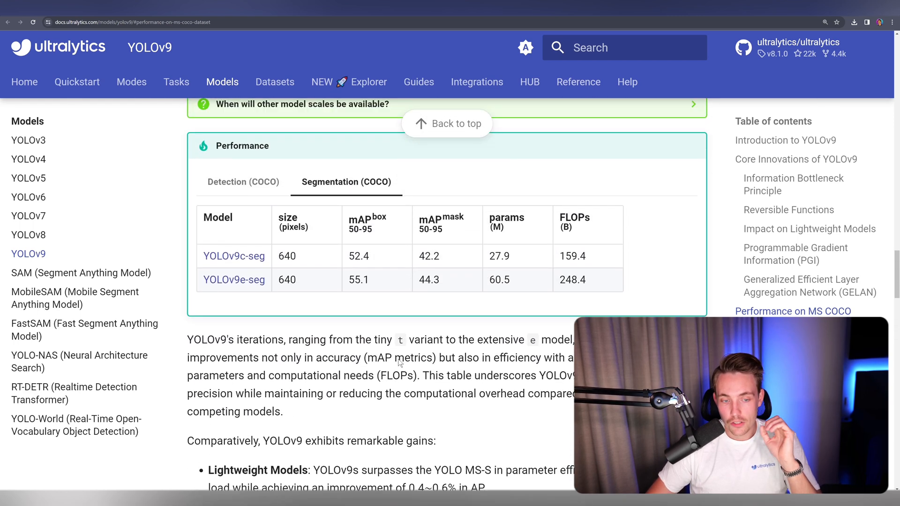
{"action": "scroll", "scroll_direction": "up", "scroll_amount": 3}
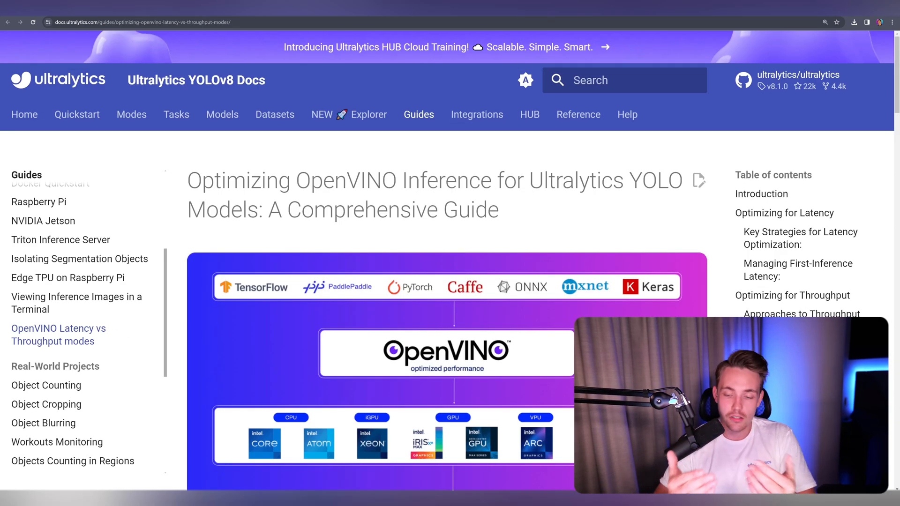
{"action": "mouse_move", "coordinate": [43, 220]}
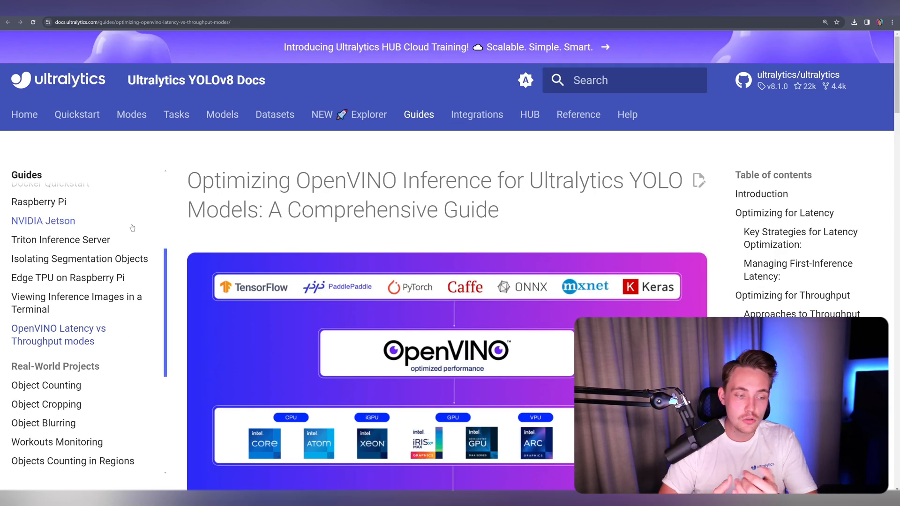
{"action": "mouse_move", "coordinate": [259, 329]}
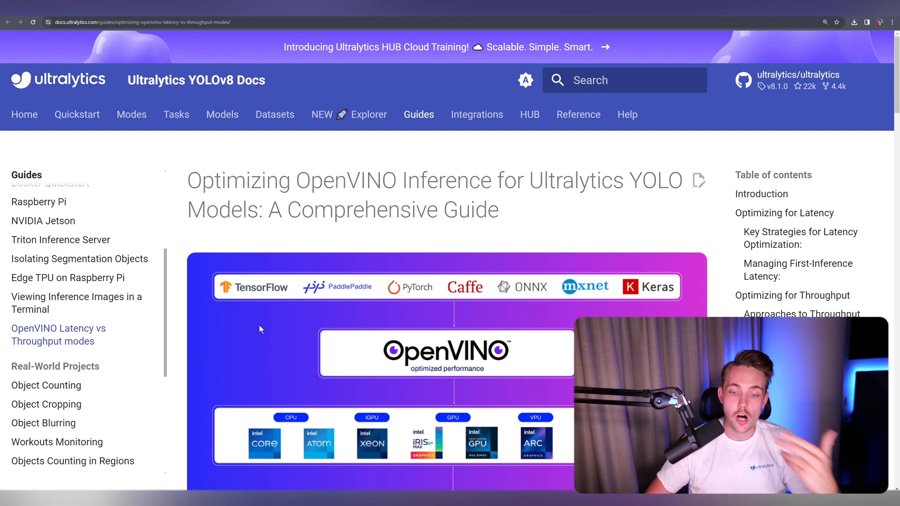
{"action": "mouse_move", "coordinate": [348, 303]}
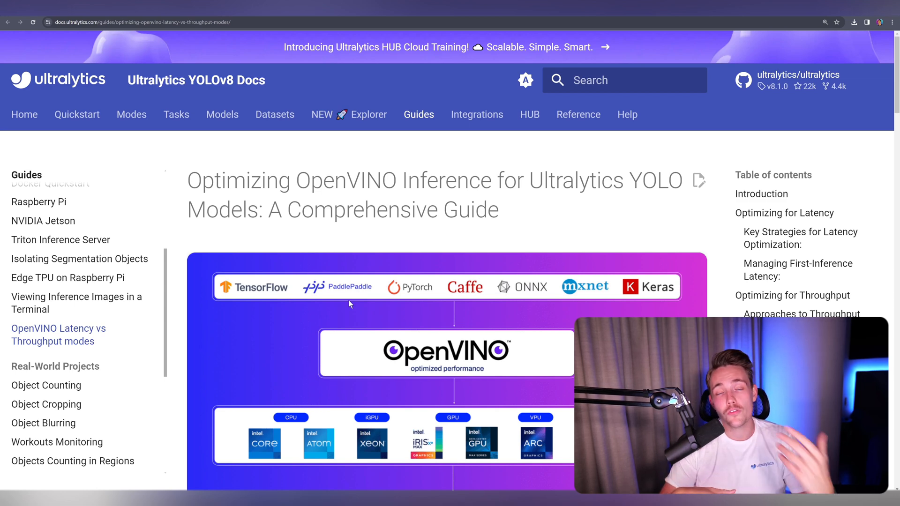
{"action": "scroll", "scroll_direction": "down", "scroll_amount": 3}
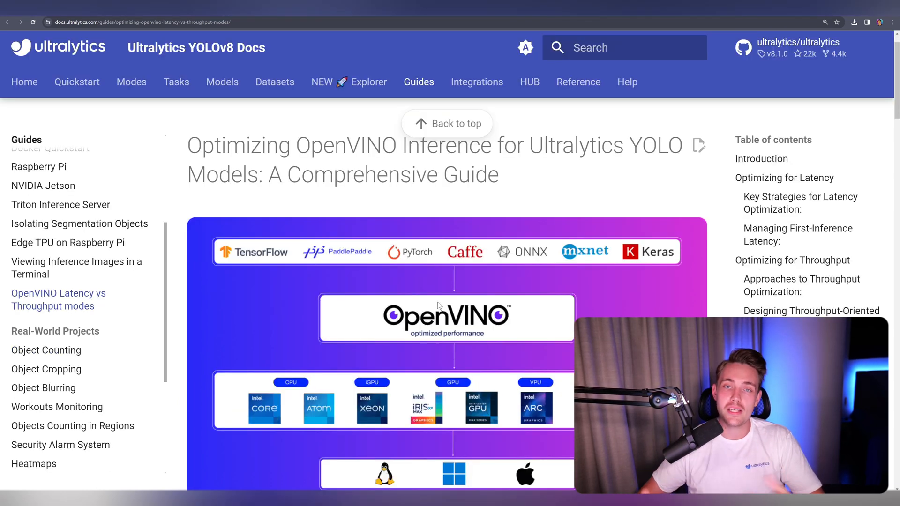
{"action": "scroll", "scroll_direction": "down", "scroll_amount": 3}
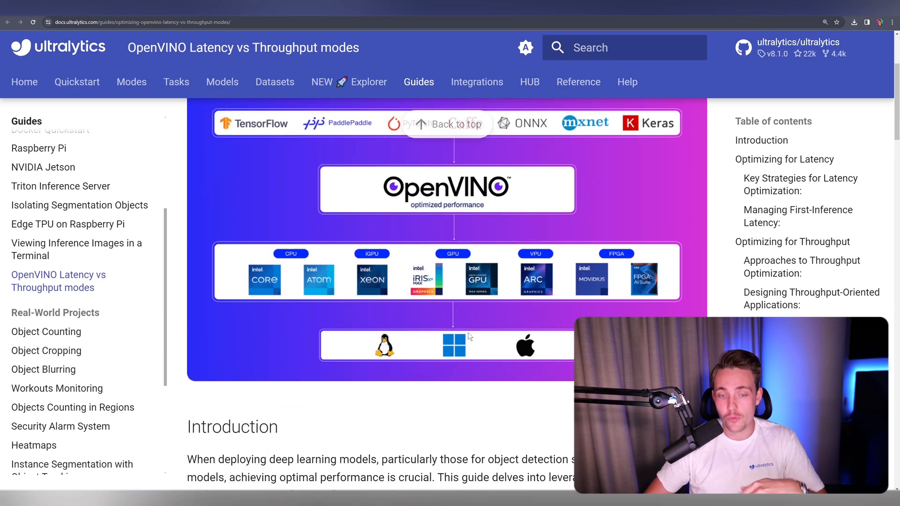
{"action": "scroll", "scroll_direction": "up", "scroll_amount": 3}
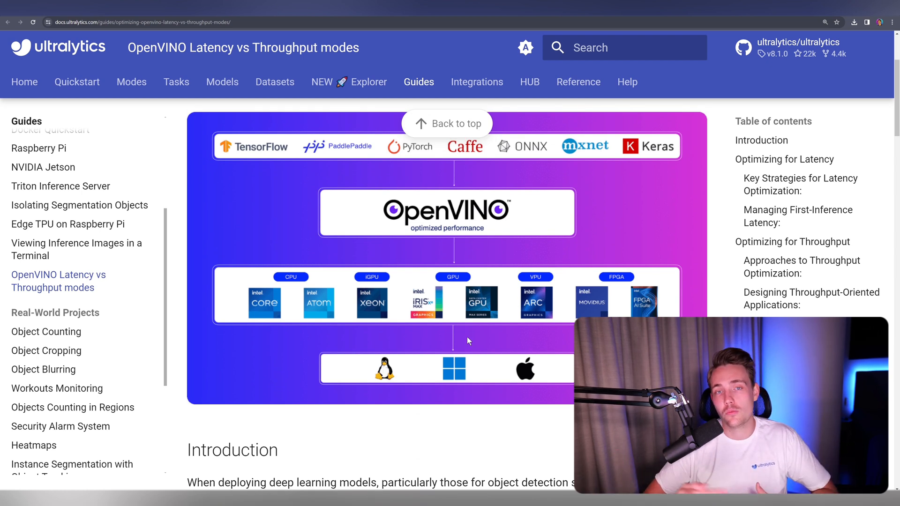
{"action": "scroll", "scroll_direction": "down", "scroll_amount": 3}
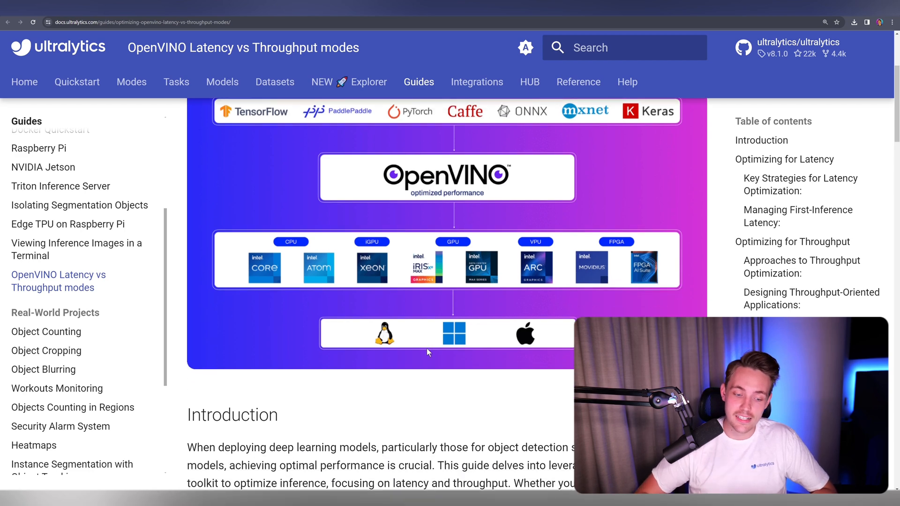
{"action": "scroll", "scroll_direction": "down", "scroll_amount": 3}
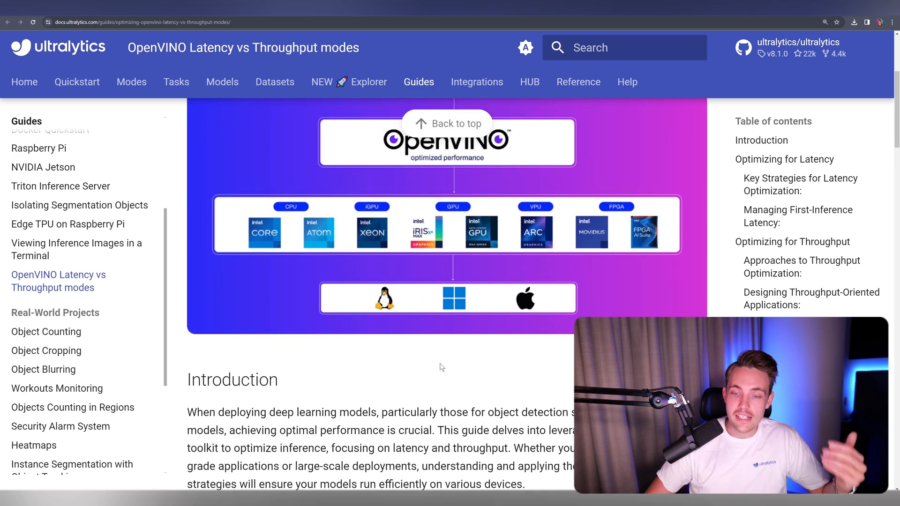
{"action": "scroll", "scroll_direction": "down", "scroll_amount": 3}
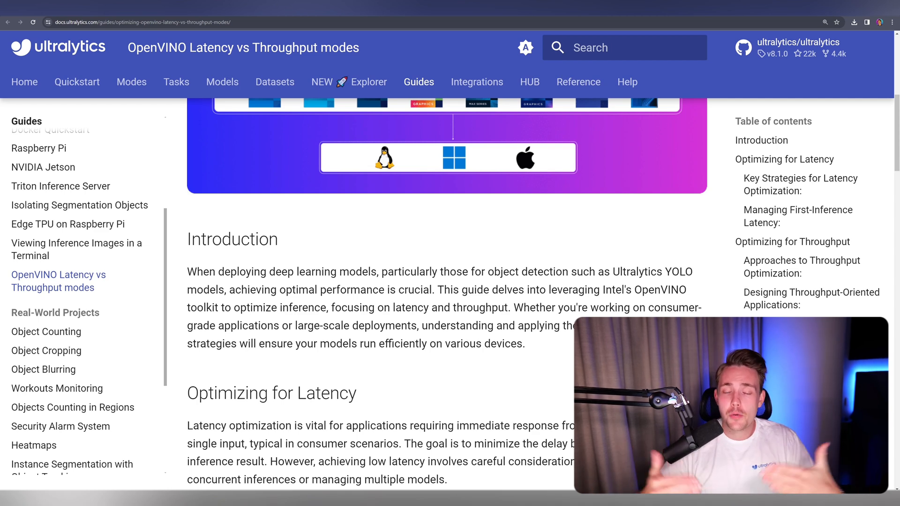
{"action": "scroll", "scroll_direction": "down", "scroll_amount": 3}
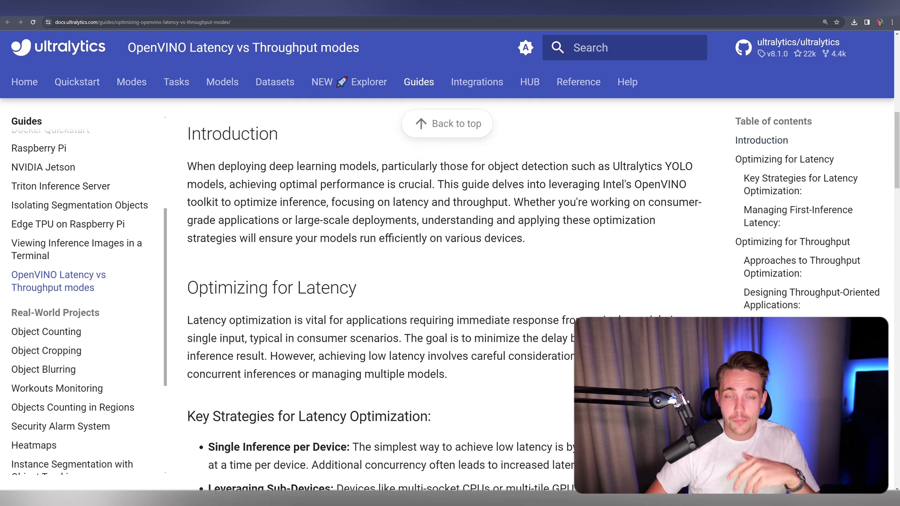
{"action": "scroll", "scroll_direction": "down", "scroll_amount": 3}
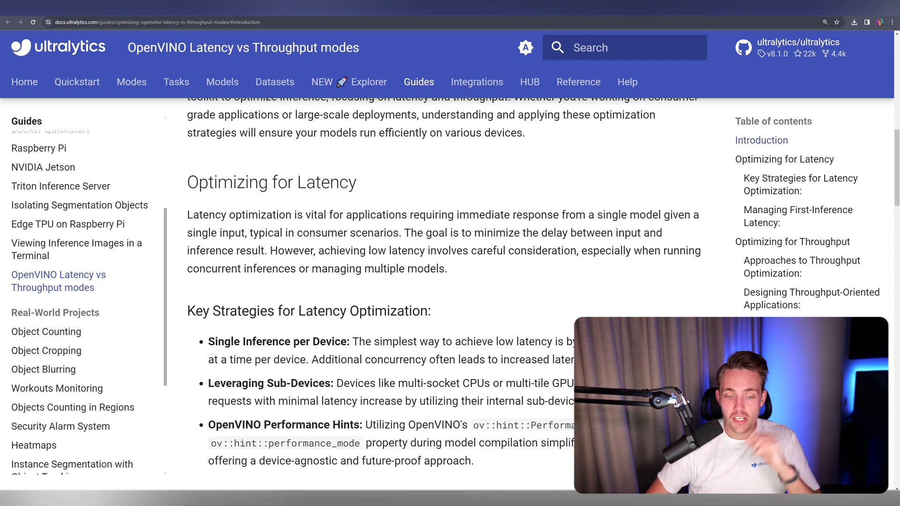
{"action": "scroll", "scroll_direction": "down", "scroll_amount": 3}
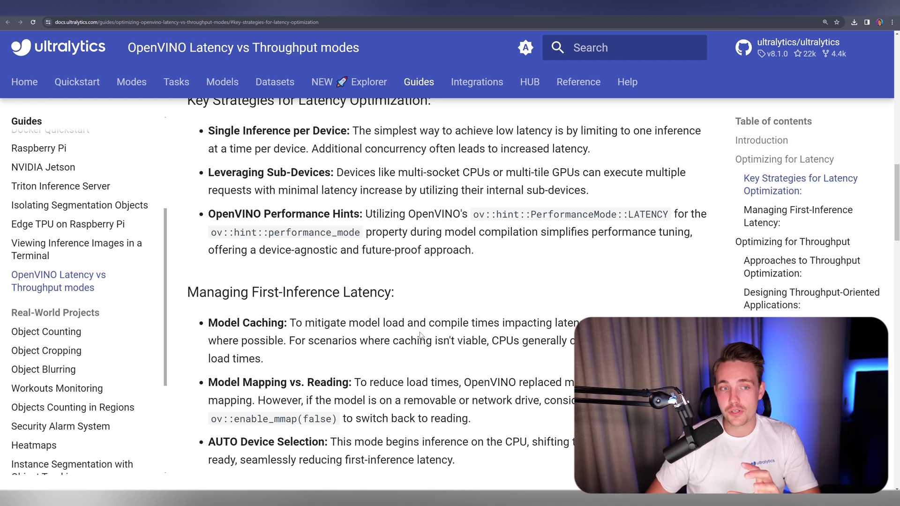
Go to the Object Counting guide under Real-World Projects and look over its top sections
{"action": "left_click", "coordinate": [46, 331]}
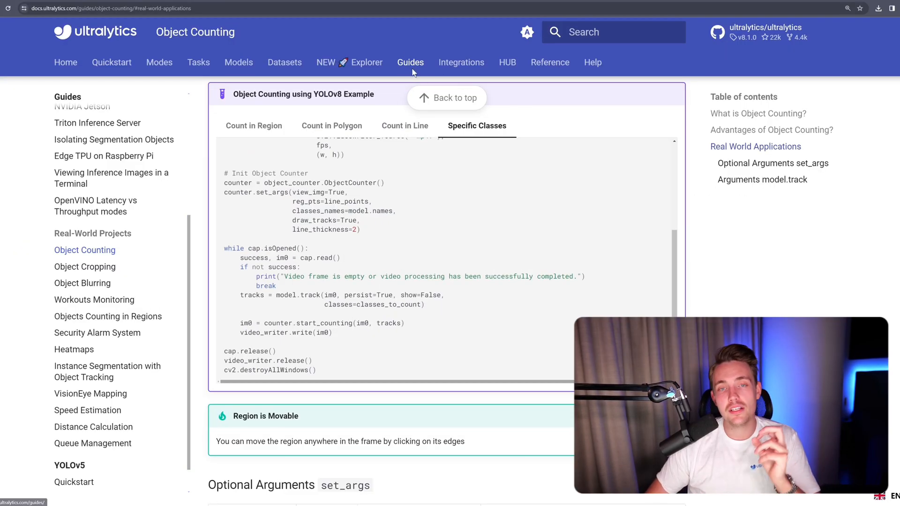
{"action": "scroll", "scroll_direction": "up", "scroll_amount": 3}
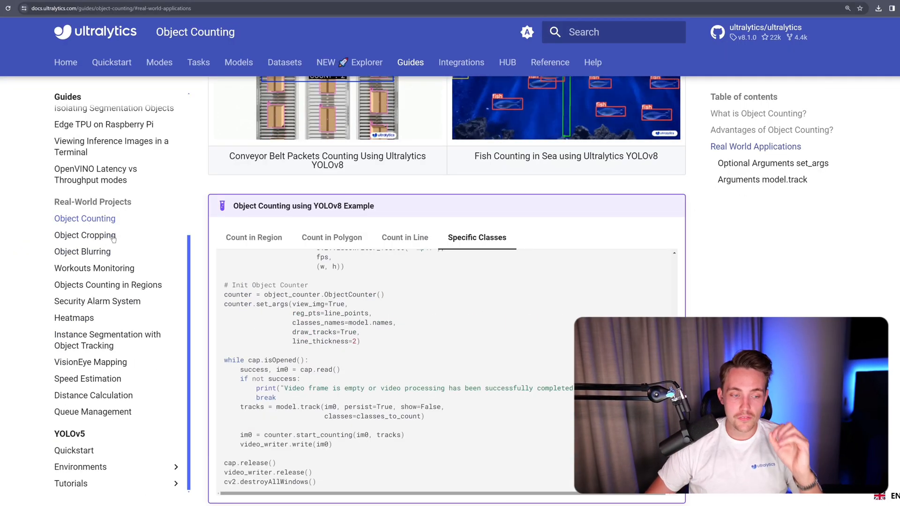
{"action": "scroll", "scroll_direction": "up", "scroll_amount": 3}
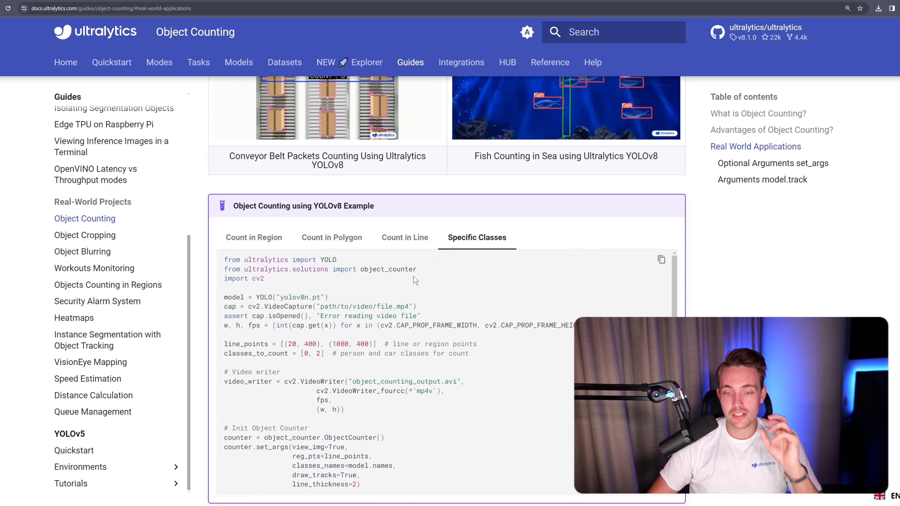
{"action": "scroll", "scroll_direction": "down", "scroll_amount": 3}
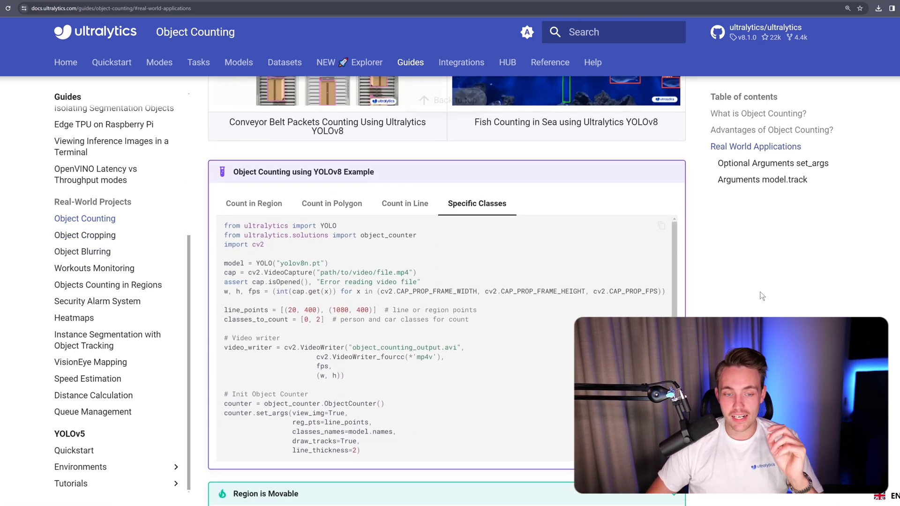
{"action": "scroll", "scroll_direction": "up", "scroll_amount": 3}
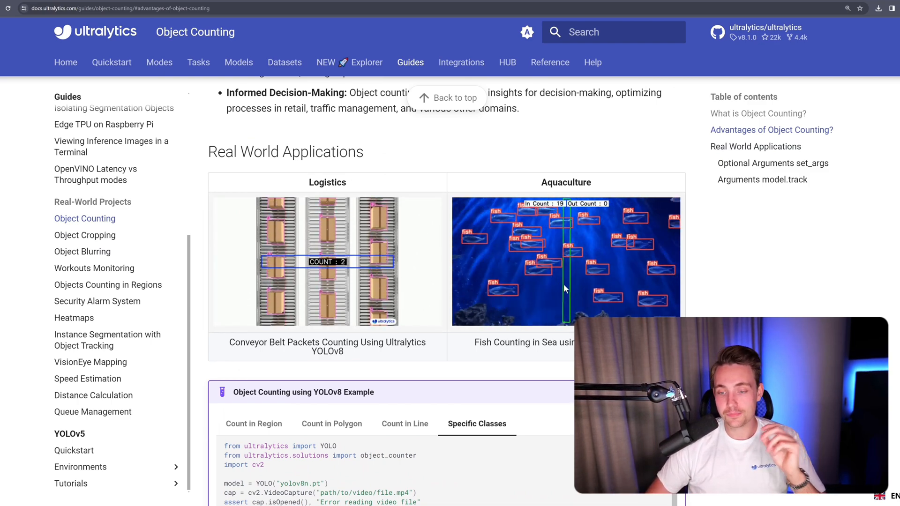
Review the Specific Classes counting code example, then move on to the Speed Estimation guide
{"action": "scroll", "scroll_direction": "down", "scroll_amount": 3}
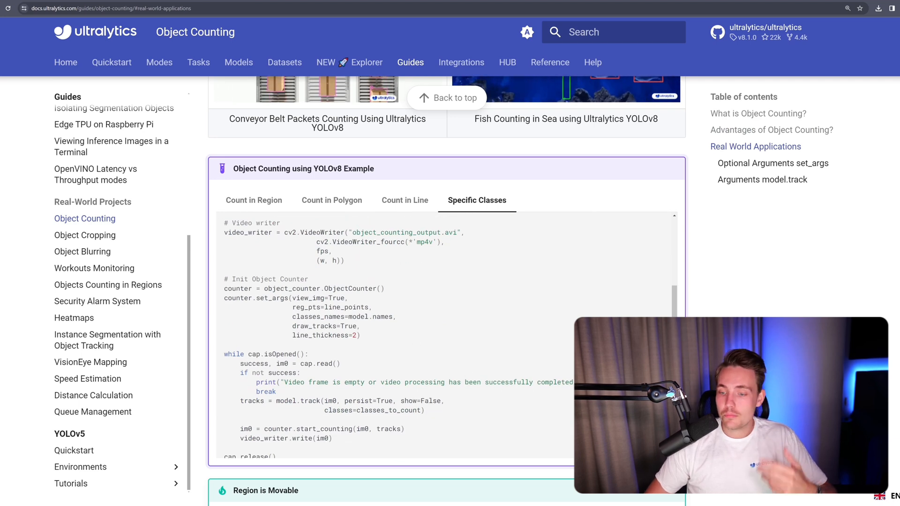
{"action": "scroll", "scroll_direction": "up", "scroll_amount": 3}
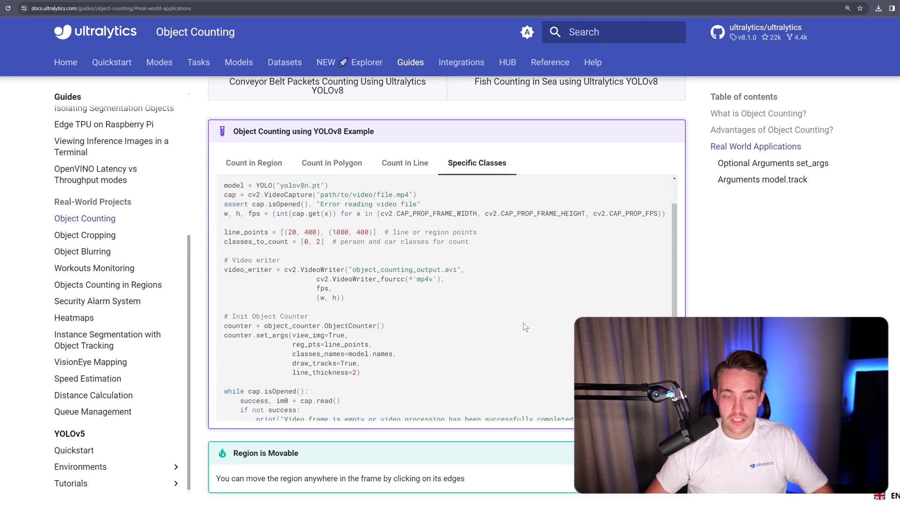
{"action": "scroll", "scroll_direction": "down", "scroll_amount": 3}
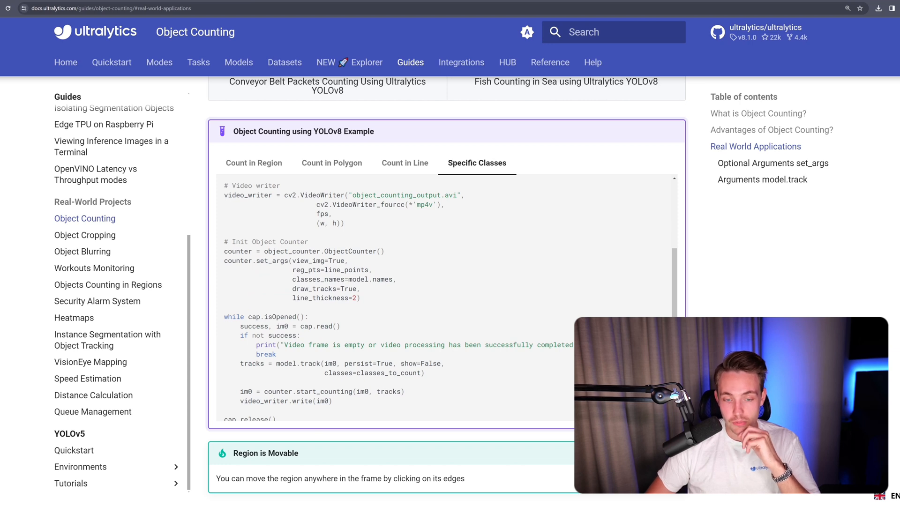
{"action": "mouse_move", "coordinate": [417, 283]}
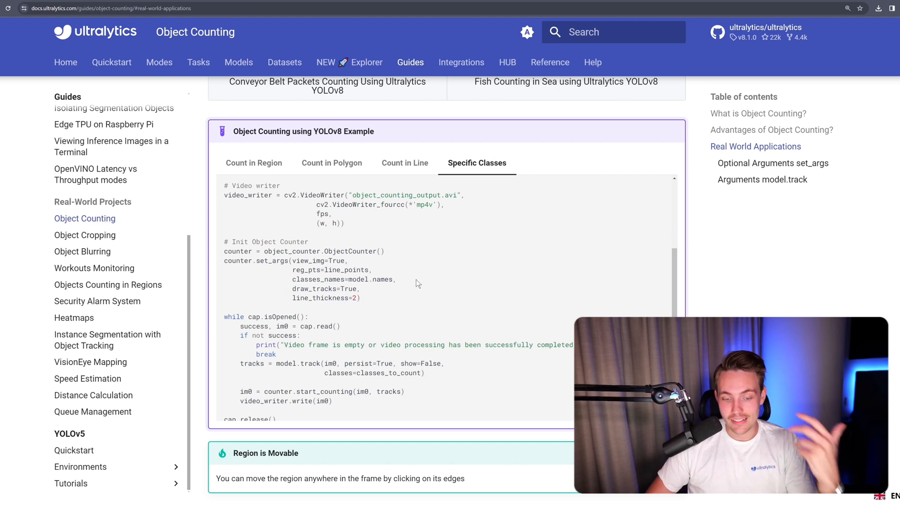
{"action": "scroll", "scroll_direction": "down", "scroll_amount": 3}
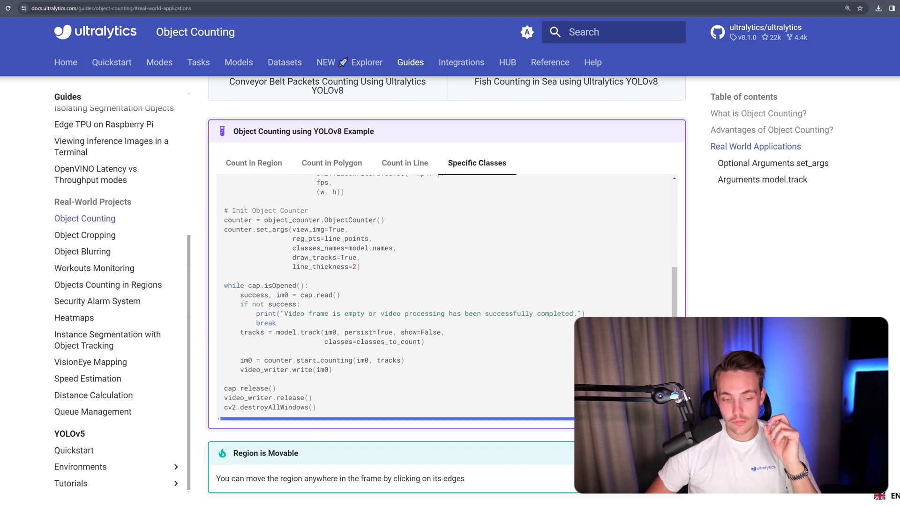
{"action": "scroll", "scroll_direction": "up", "scroll_amount": 3}
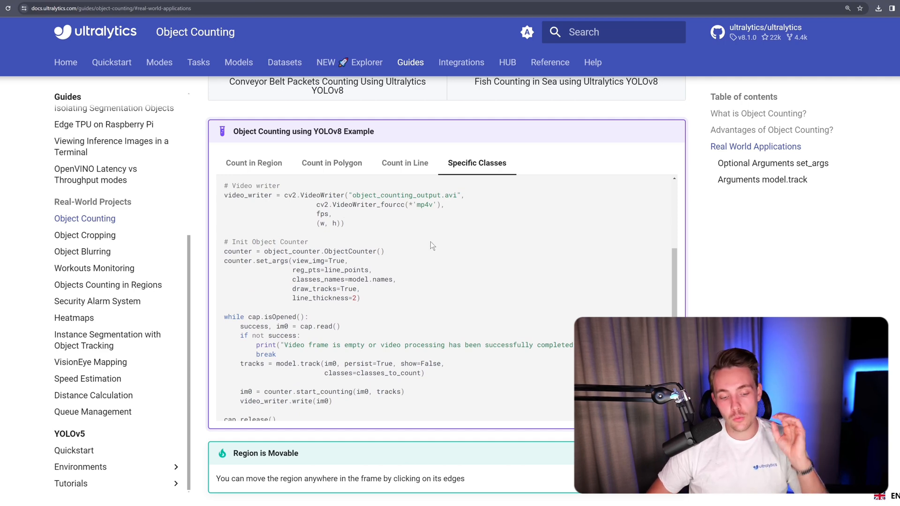
{"action": "left_click", "coordinate": [87, 378]}
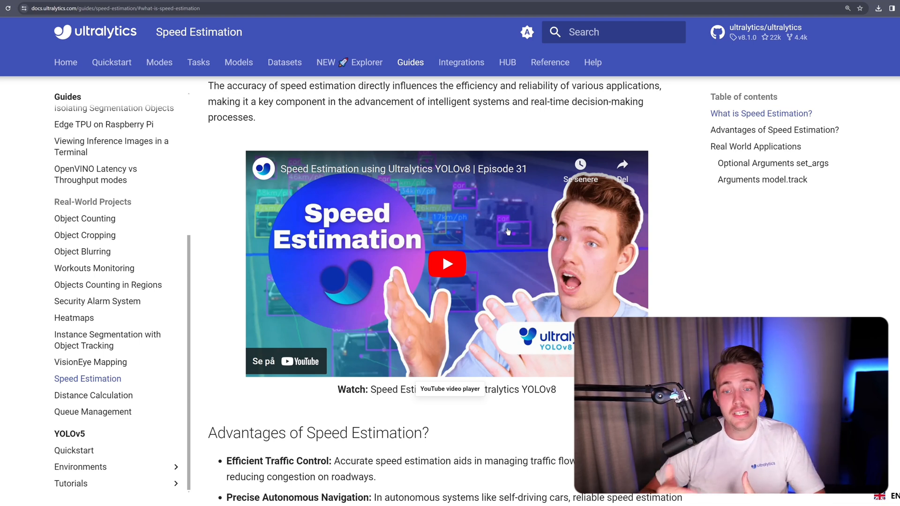
Scroll the Speed Estimation guide past its example code to the optional set_args arguments table
{"action": "scroll", "scroll_direction": "down", "scroll_amount": 3}
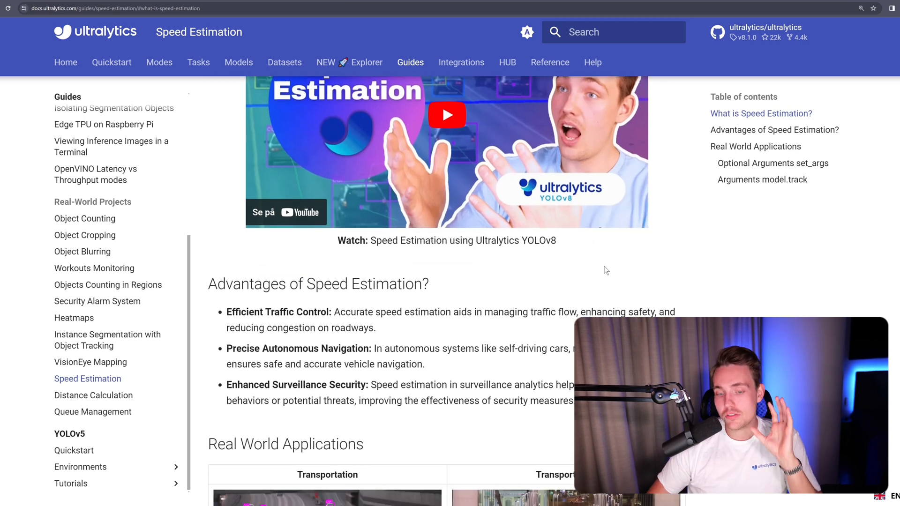
{"action": "scroll", "scroll_direction": "down", "scroll_amount": 3}
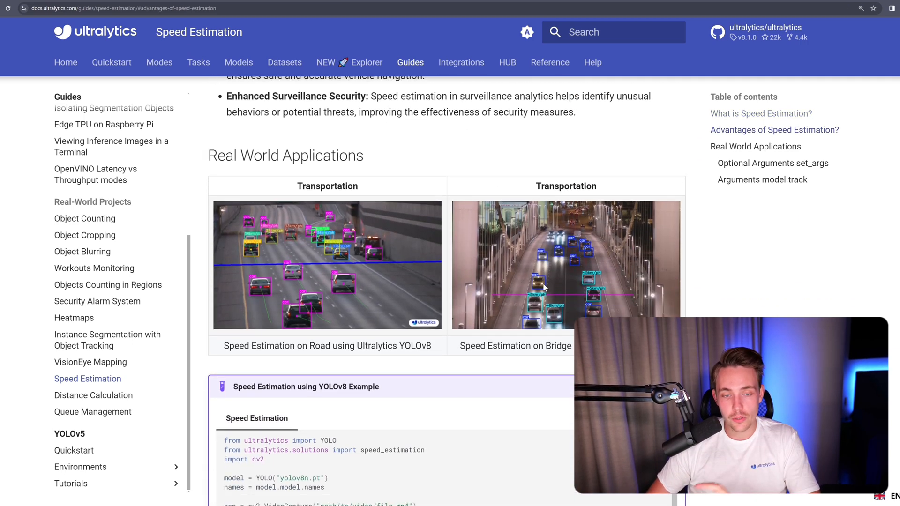
{"action": "scroll", "scroll_direction": "down", "scroll_amount": 3}
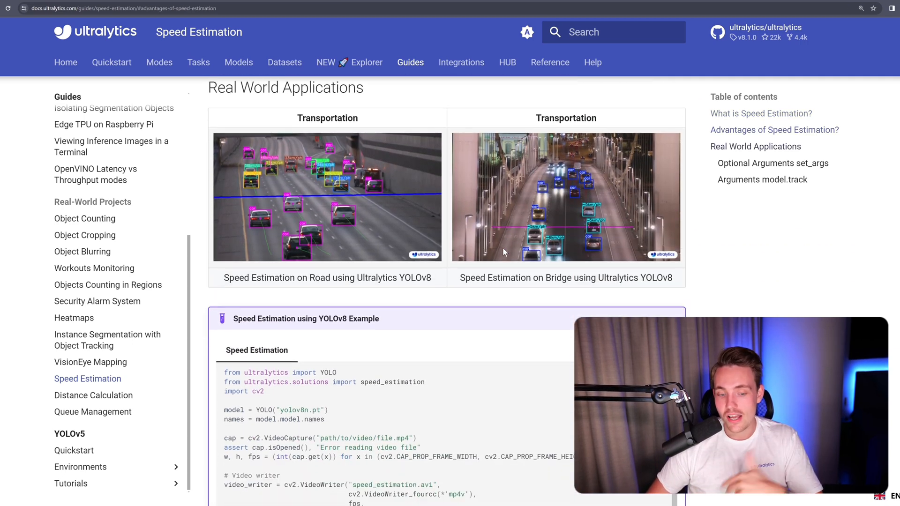
{"action": "scroll", "scroll_direction": "down", "scroll_amount": 3}
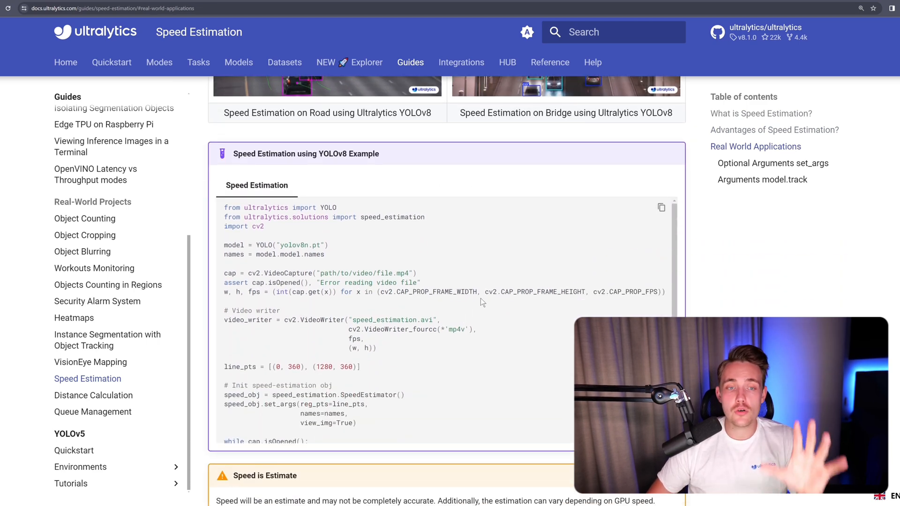
{"action": "scroll", "scroll_direction": "down", "scroll_amount": 3}
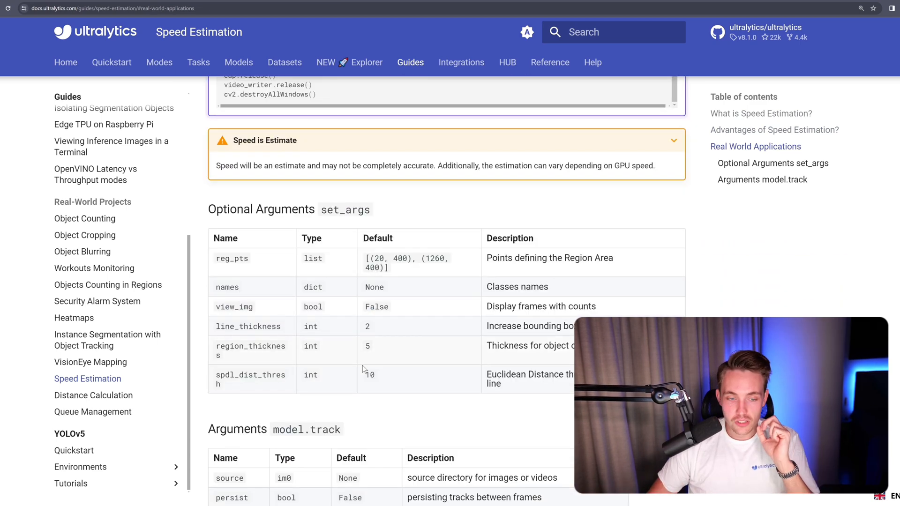
Go to the Distance Calculation guide and scroll past its video and Visuals image to the Advantages section
{"action": "left_click", "coordinate": [93, 394]}
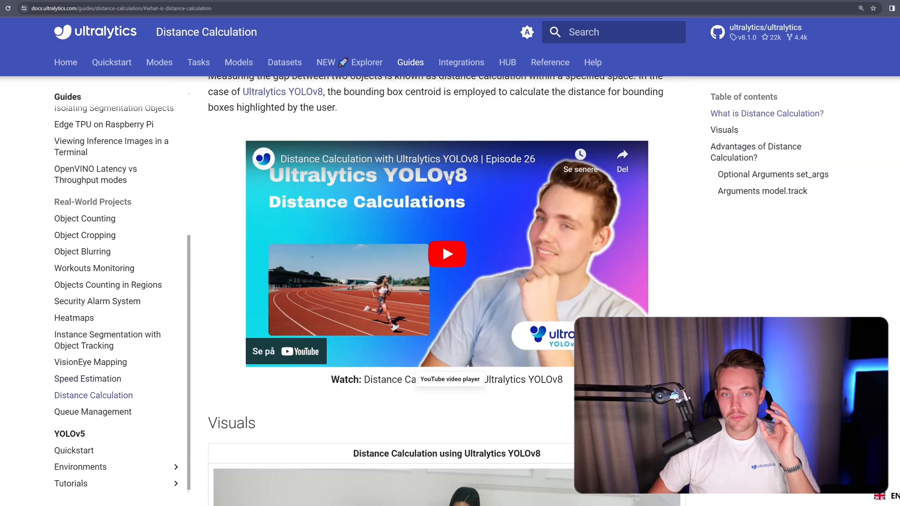
{"action": "scroll", "scroll_direction": "down", "scroll_amount": 3}
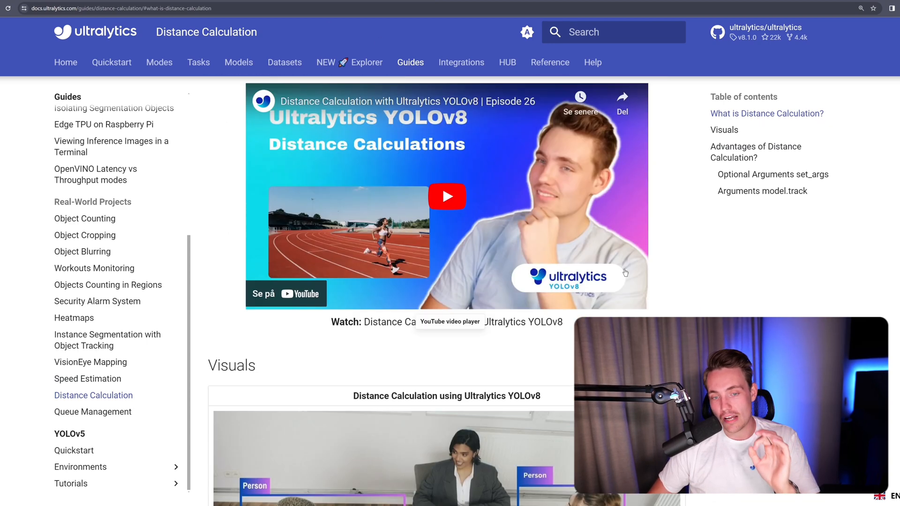
{"action": "scroll", "scroll_direction": "down", "scroll_amount": 3}
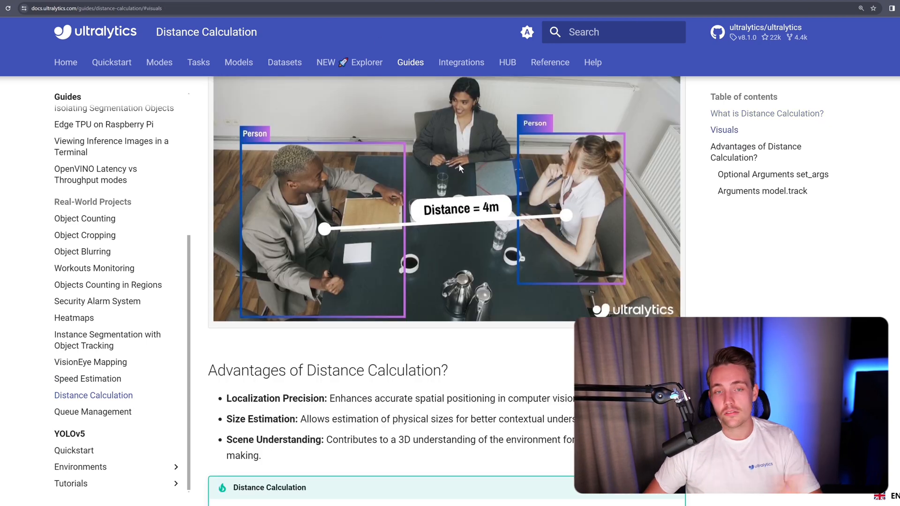
{"action": "scroll", "scroll_direction": "down", "scroll_amount": 3}
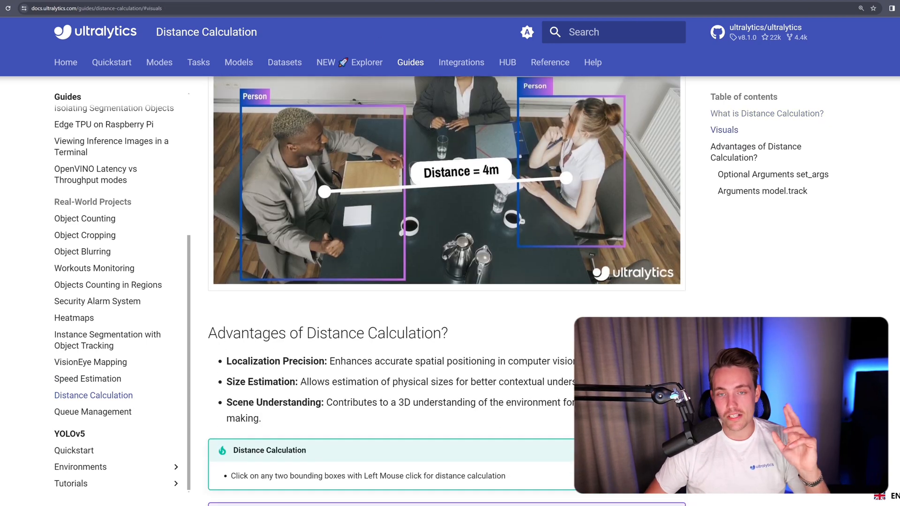
From the Datasets overview, read down the Brain-tumor dataset page through Dataset YAML and Usage
{"action": "left_click", "coordinate": [284, 62]}
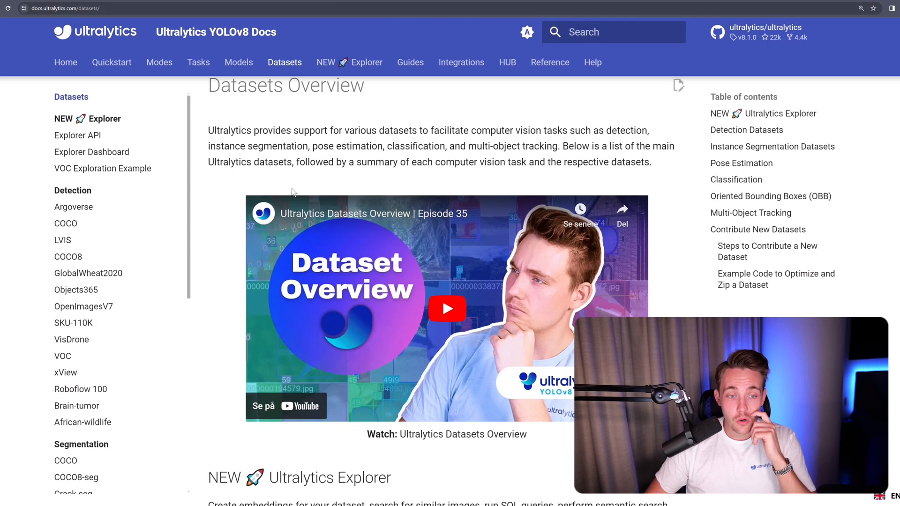
{"action": "scroll", "scroll_direction": "down", "scroll_amount": 3}
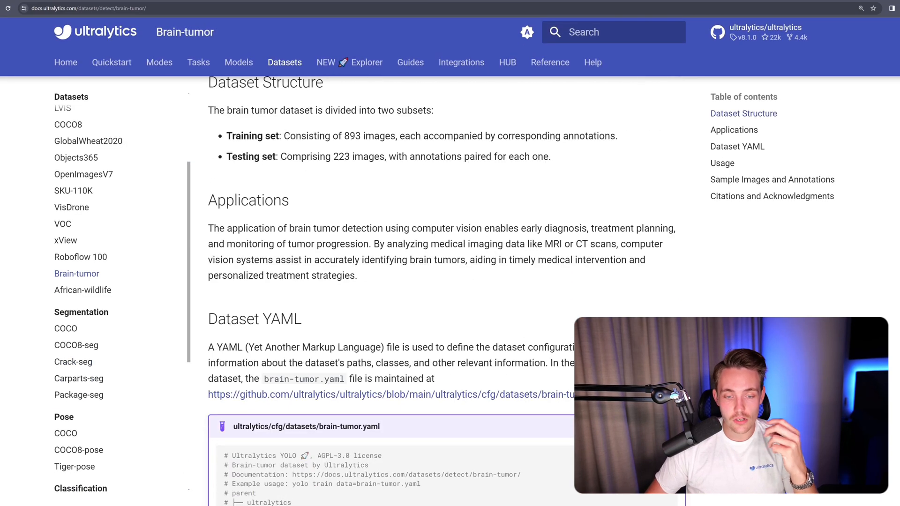
{"action": "scroll", "scroll_direction": "down", "scroll_amount": 3}
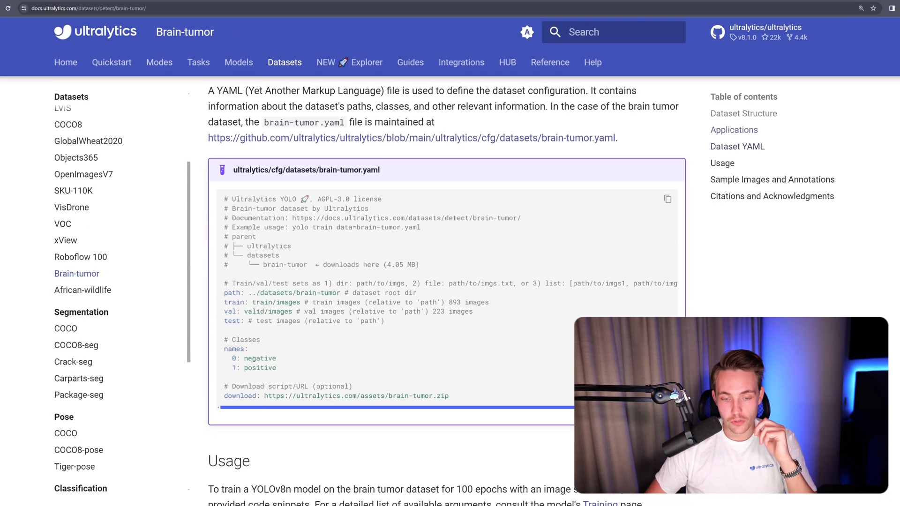
{"action": "scroll", "scroll_direction": "down", "scroll_amount": 3}
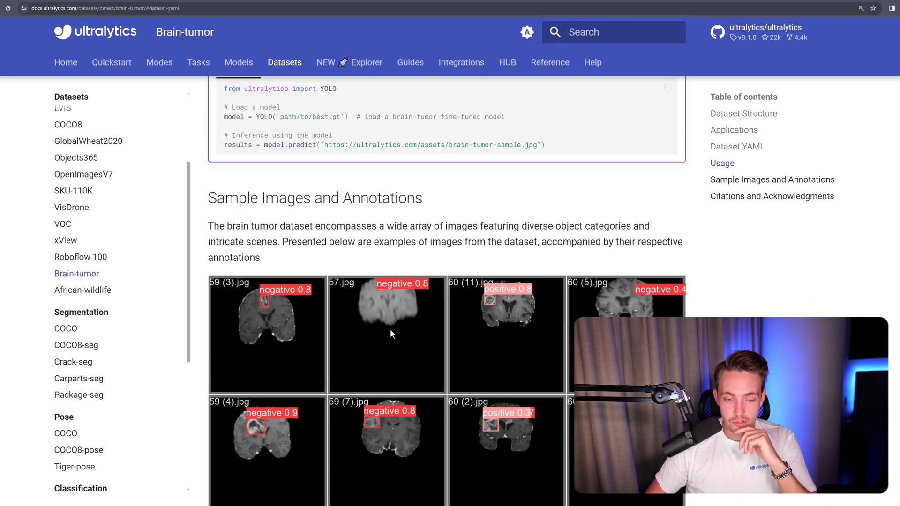
Continue to the Sample Images and Annotations showing annotated brain scans
{"action": "scroll", "scroll_direction": "down", "scroll_amount": 3}
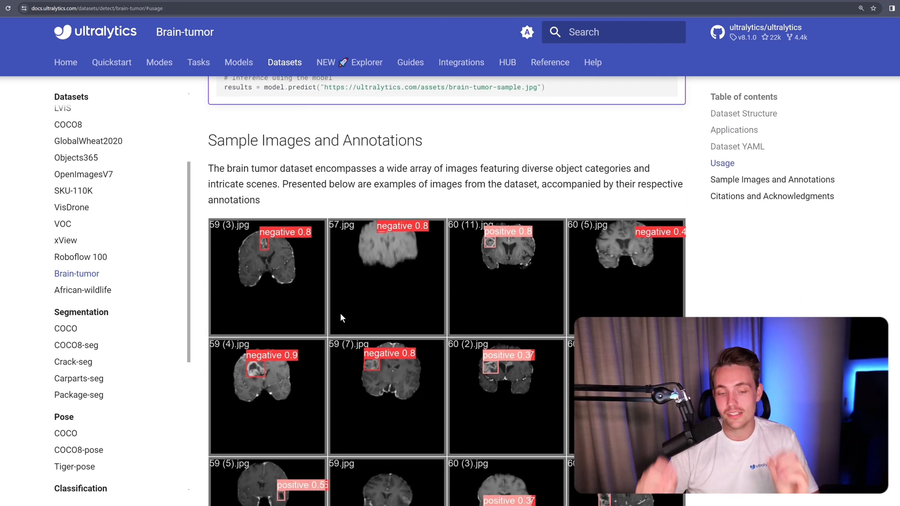
{"action": "scroll", "scroll_direction": "down", "scroll_amount": 3}
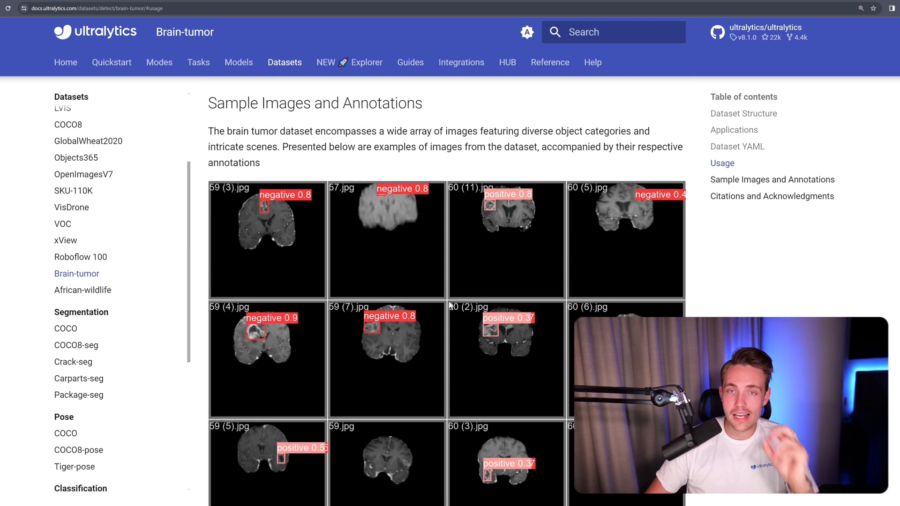
{"action": "mouse_move", "coordinate": [543, 287]}
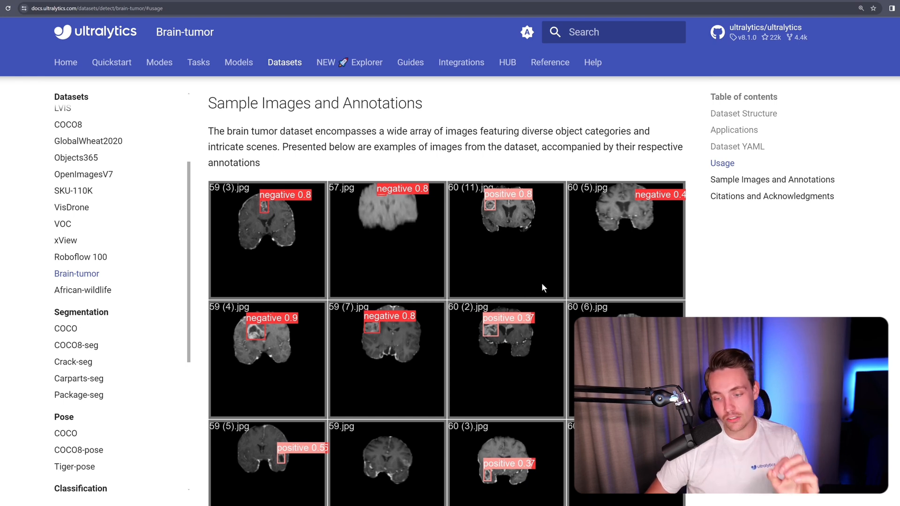
{"action": "scroll", "scroll_direction": "down", "scroll_amount": 3}
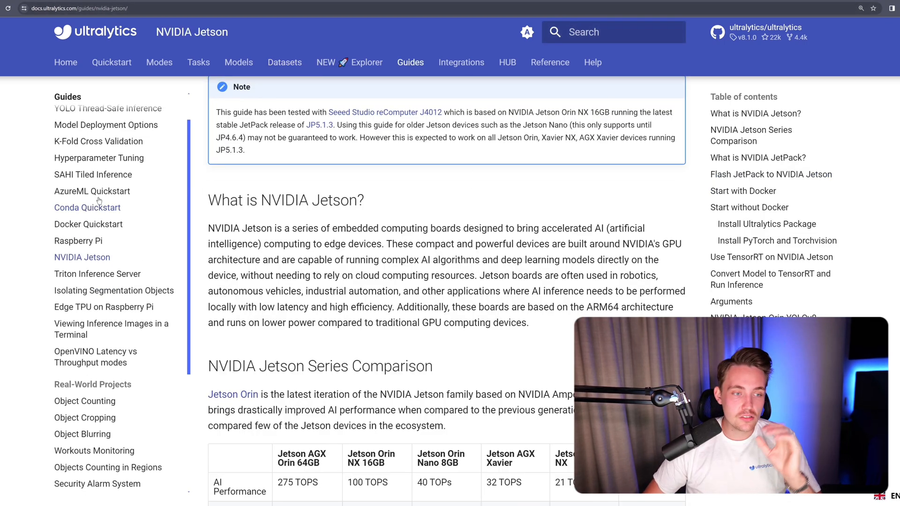
Review the NVIDIA Jetson Series Comparison table, then head to the Integrations overview
{"action": "scroll", "scroll_direction": "up", "scroll_amount": 3}
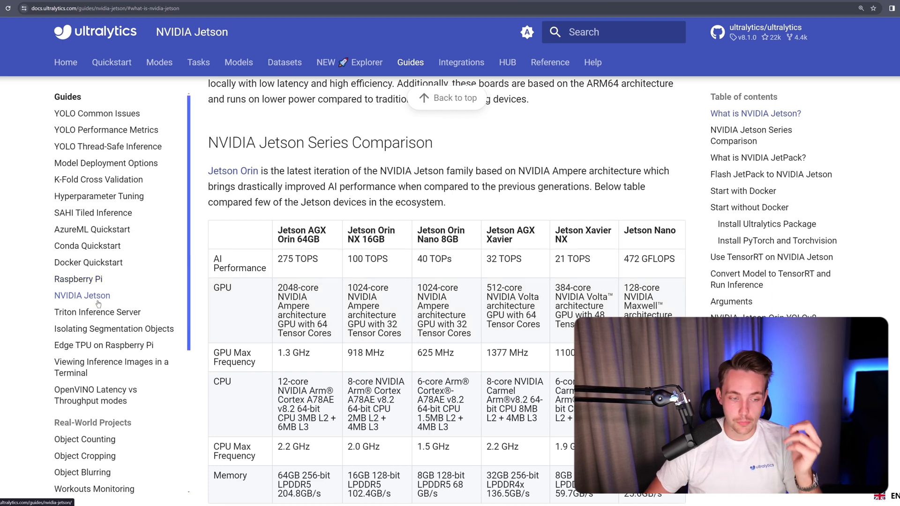
{"action": "mouse_move", "coordinate": [77, 288]}
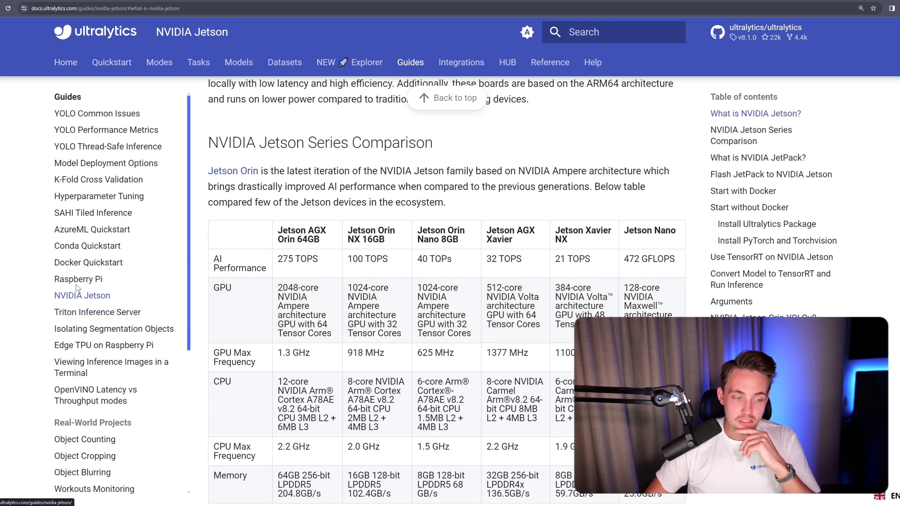
{"action": "scroll", "scroll_direction": "down", "scroll_amount": 3}
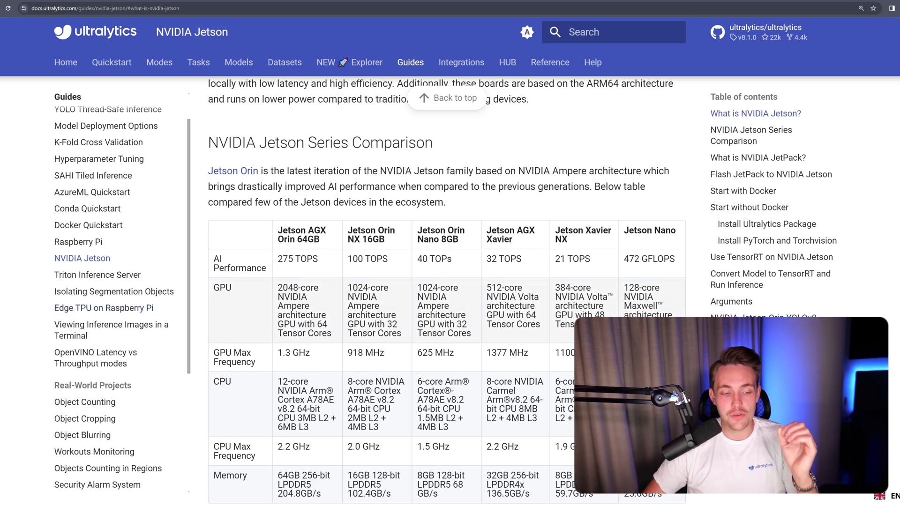
{"action": "left_click", "coordinate": [461, 62]}
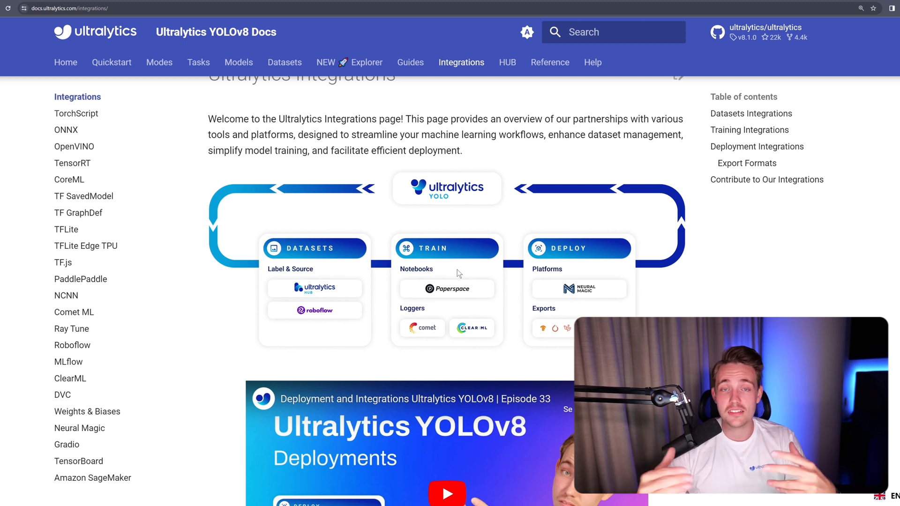
{"action": "mouse_move", "coordinate": [426, 270]}
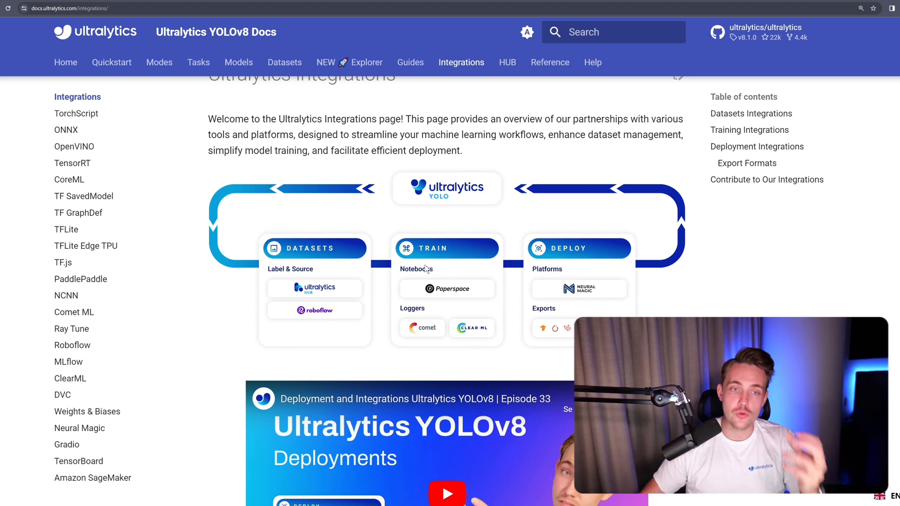
{"action": "mouse_move", "coordinate": [156, 187]}
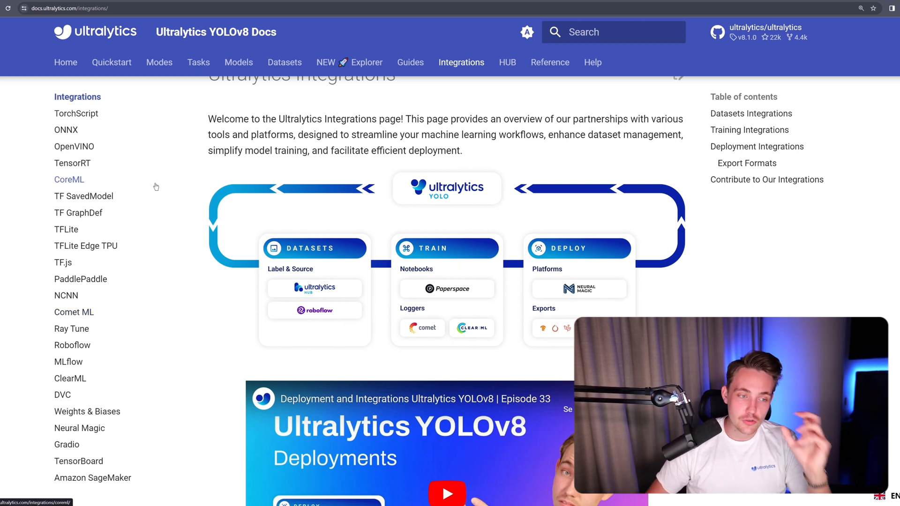
{"action": "mouse_move", "coordinate": [187, 219]}
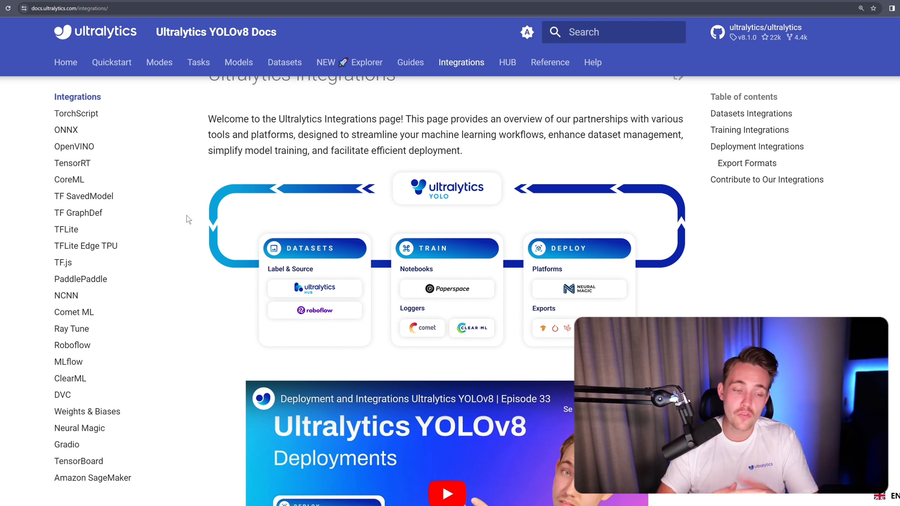
Scroll past the overview diagram and video to the Datasets and Training Integrations lists
{"action": "scroll", "scroll_direction": "down", "scroll_amount": 3}
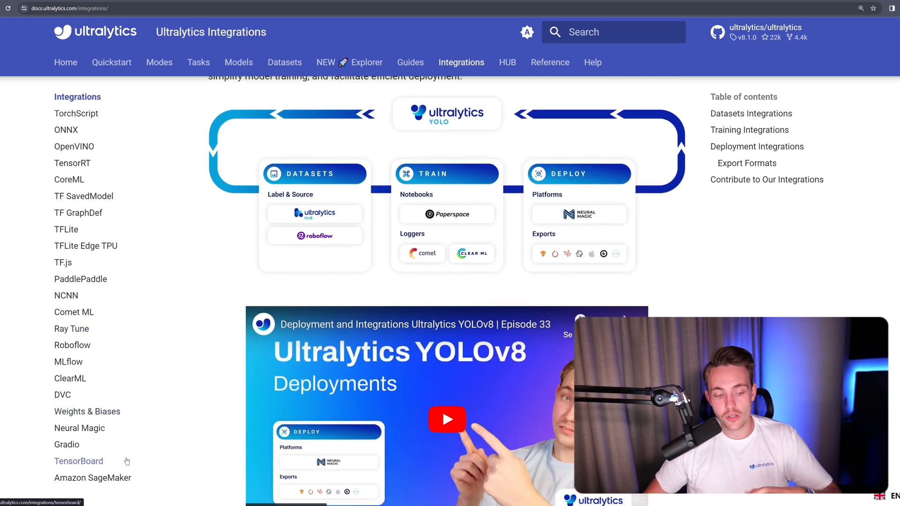
{"action": "mouse_move", "coordinate": [170, 455]}
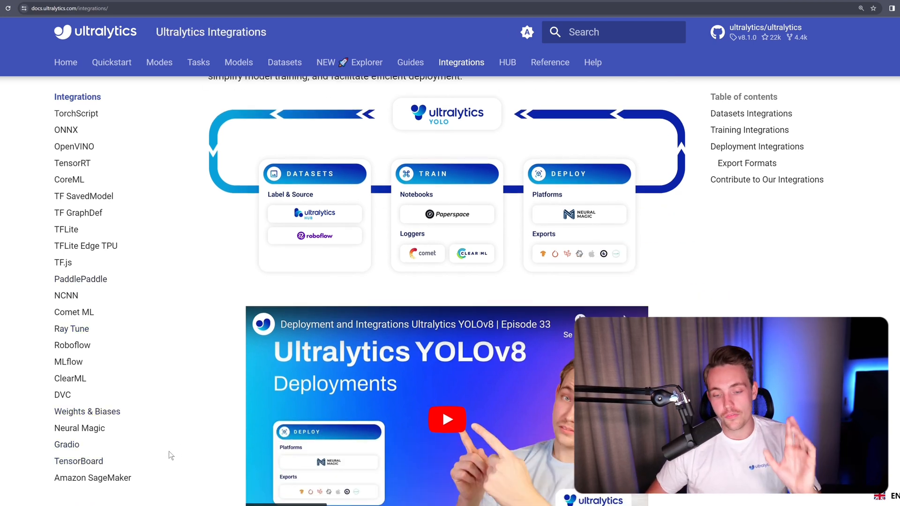
{"action": "scroll", "scroll_direction": "down", "scroll_amount": 3}
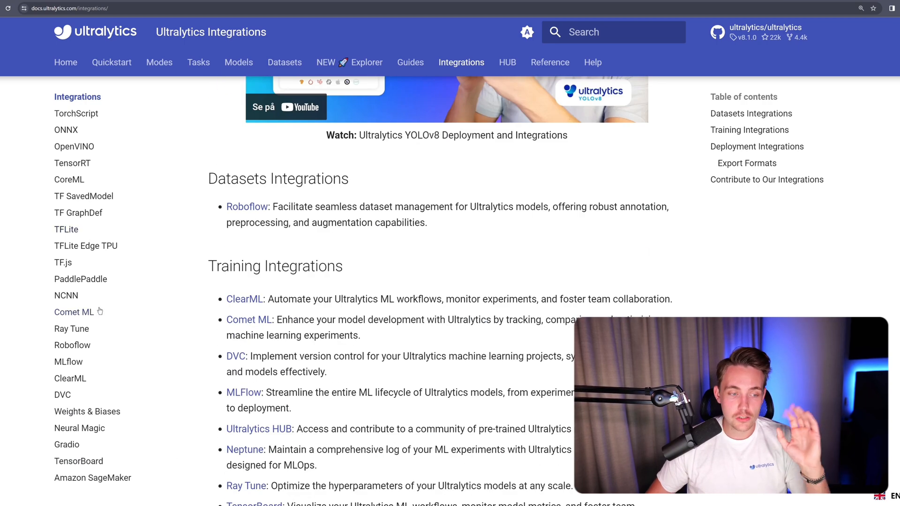
{"action": "mouse_move", "coordinate": [73, 146]}
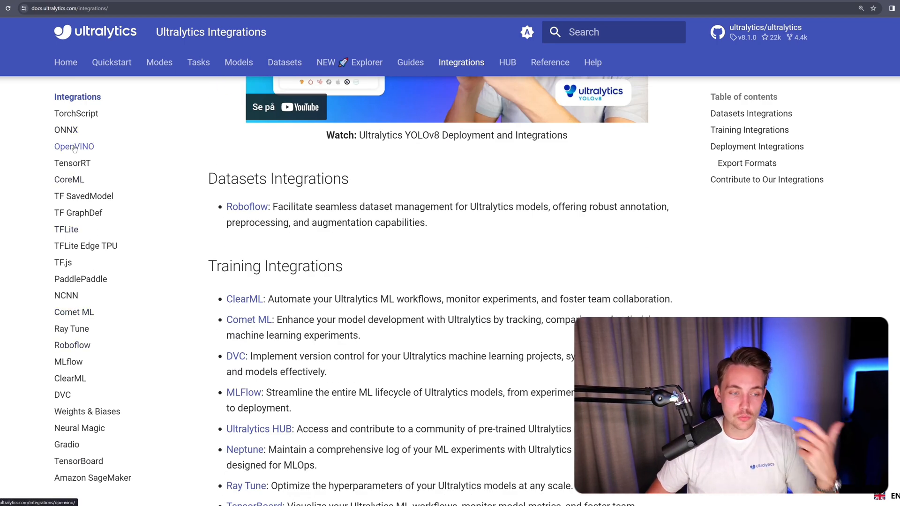
Open the TensorRT guide from the Integrations sidebar and read its Key Features through to deployment options
{"action": "left_click", "coordinate": [73, 146]}
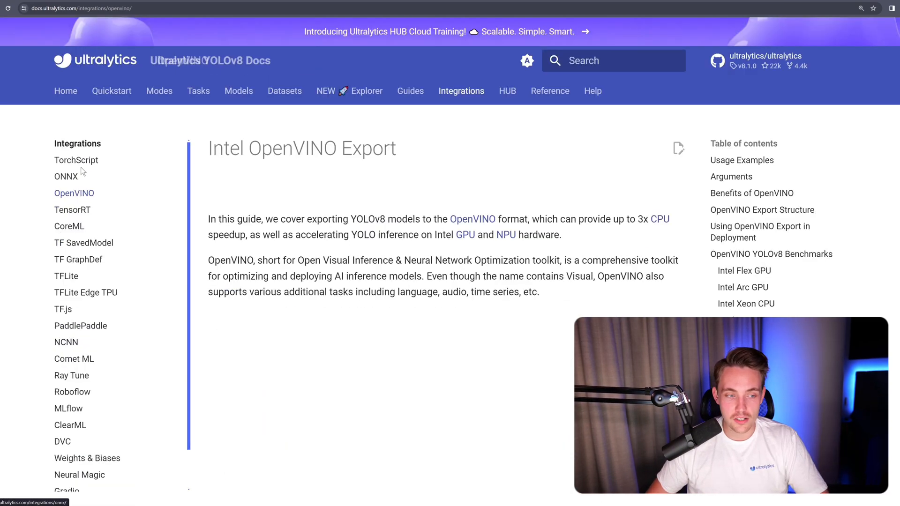
{"action": "left_click", "coordinate": [73, 209]}
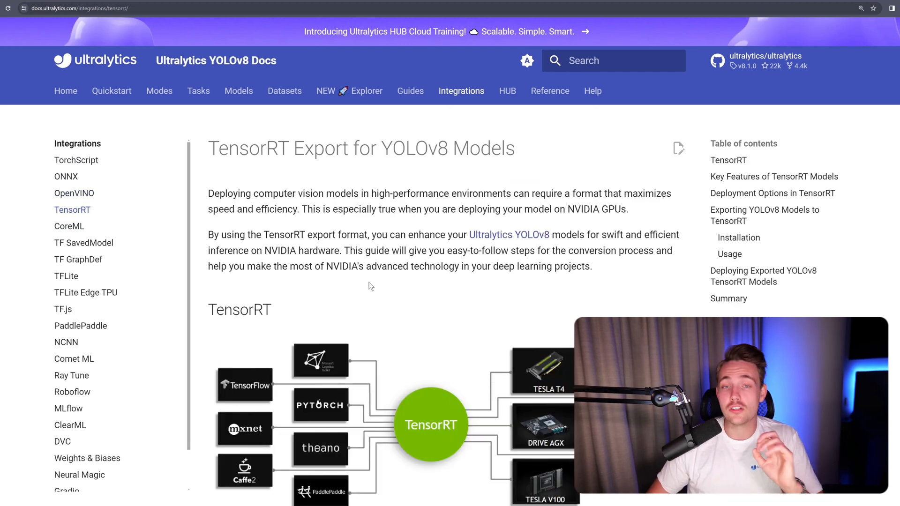
{"action": "scroll", "scroll_direction": "down", "scroll_amount": 3}
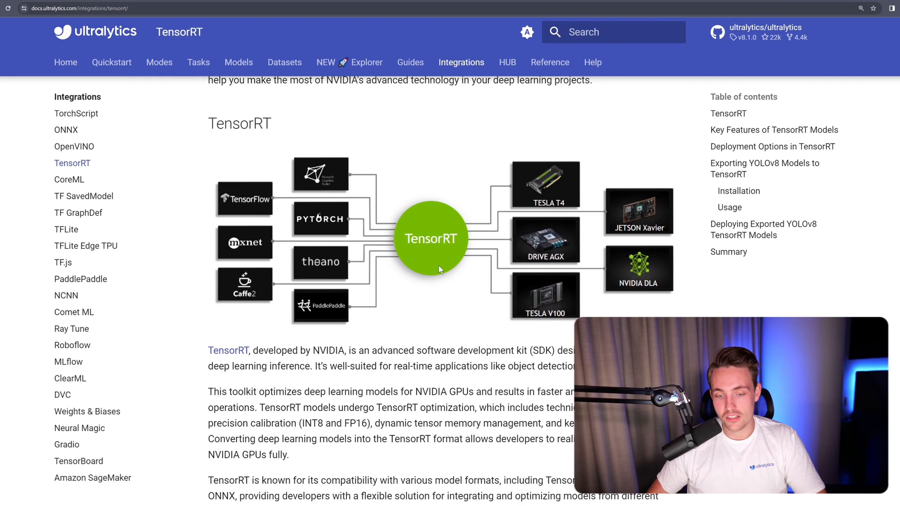
{"action": "scroll", "scroll_direction": "down", "scroll_amount": 3}
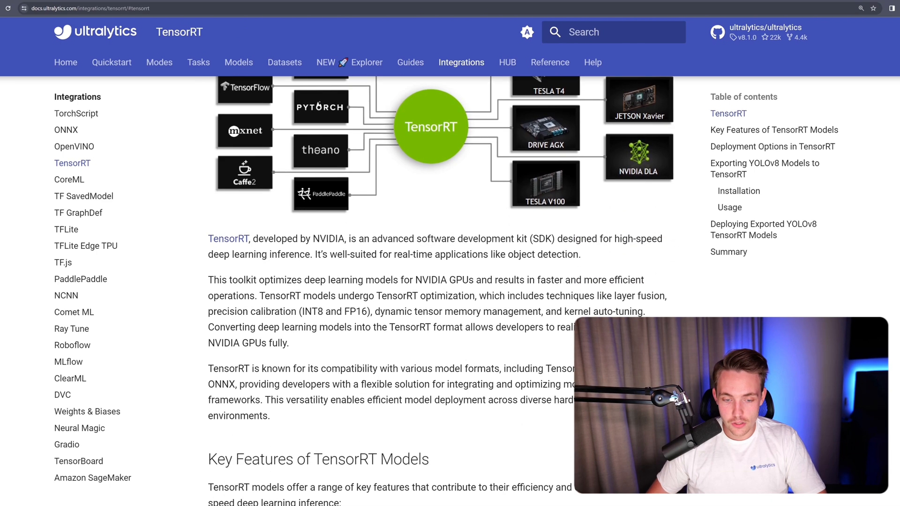
{"action": "scroll", "scroll_direction": "up", "scroll_amount": 3}
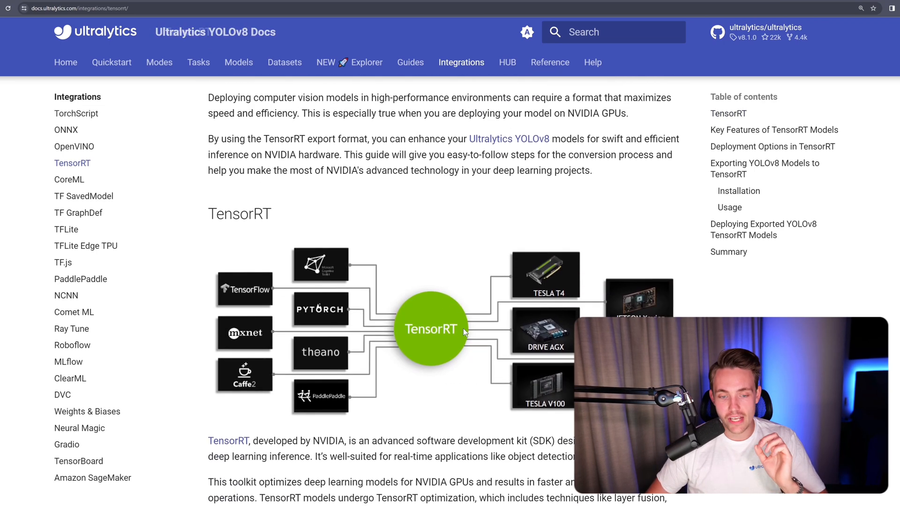
{"action": "scroll", "scroll_direction": "down", "scroll_amount": 3}
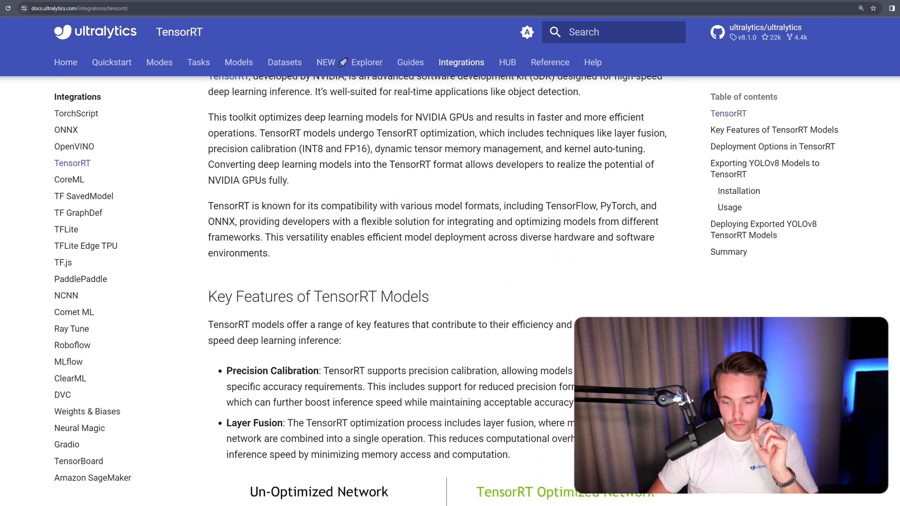
{"action": "scroll", "scroll_direction": "down", "scroll_amount": 3}
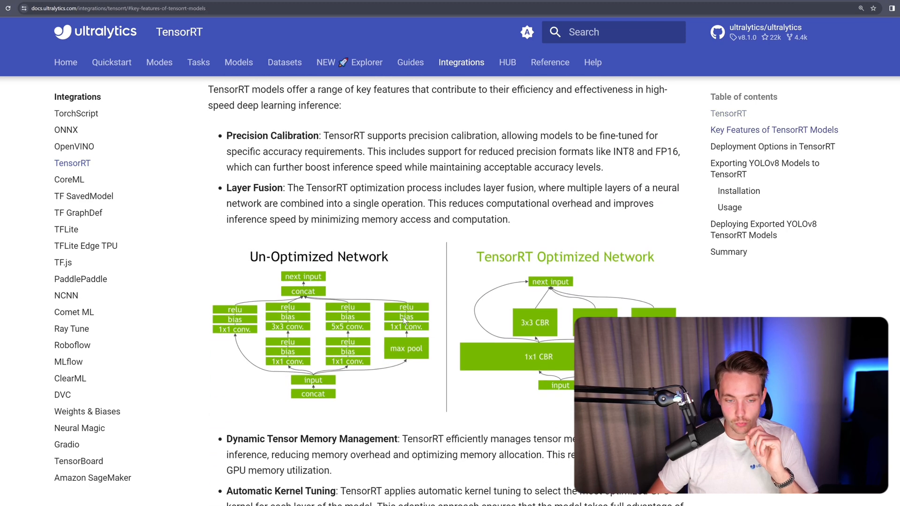
{"action": "scroll", "scroll_direction": "down", "scroll_amount": 3}
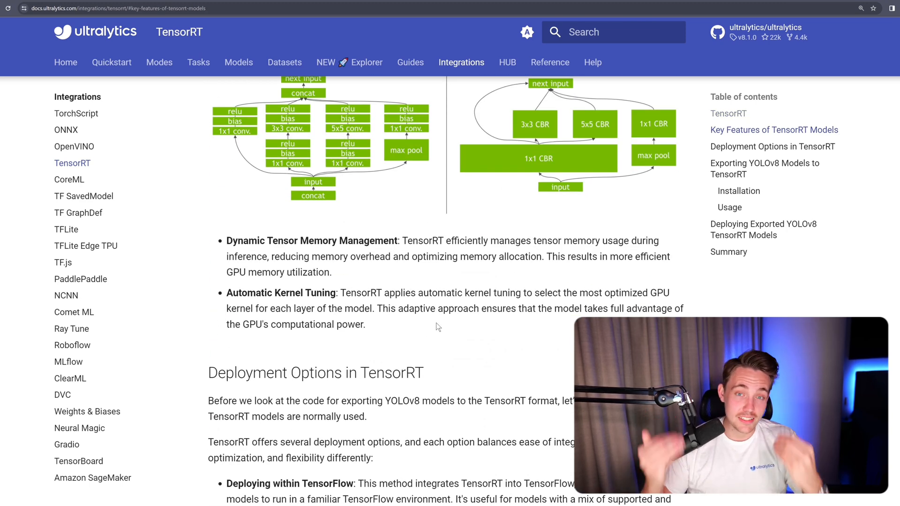
{"action": "mouse_move", "coordinate": [449, 324]}
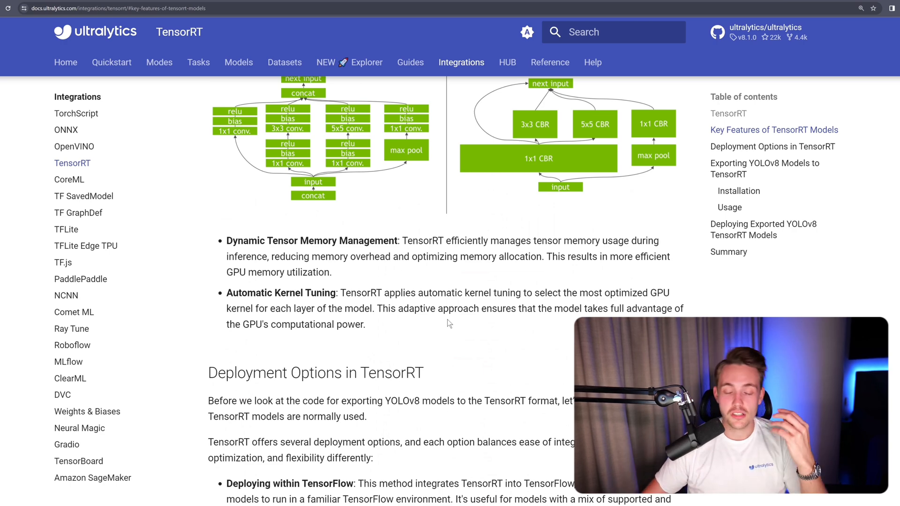